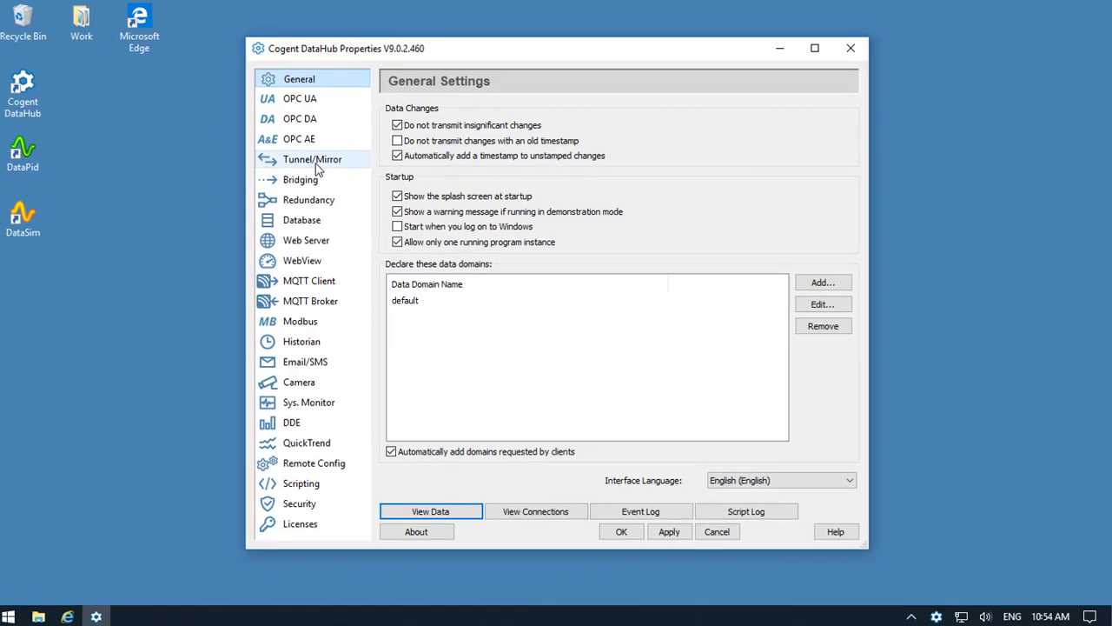
View live data for the demo.skkynet.com tunnel and check the PID1 points under the Skky domain.
click(312, 159)
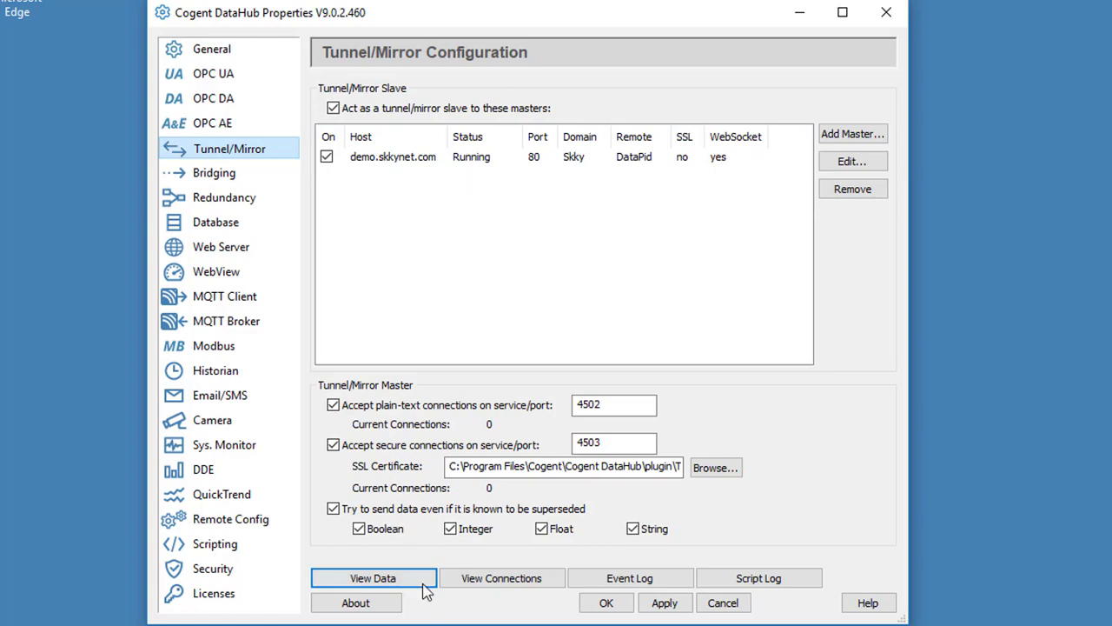
click(373, 578)
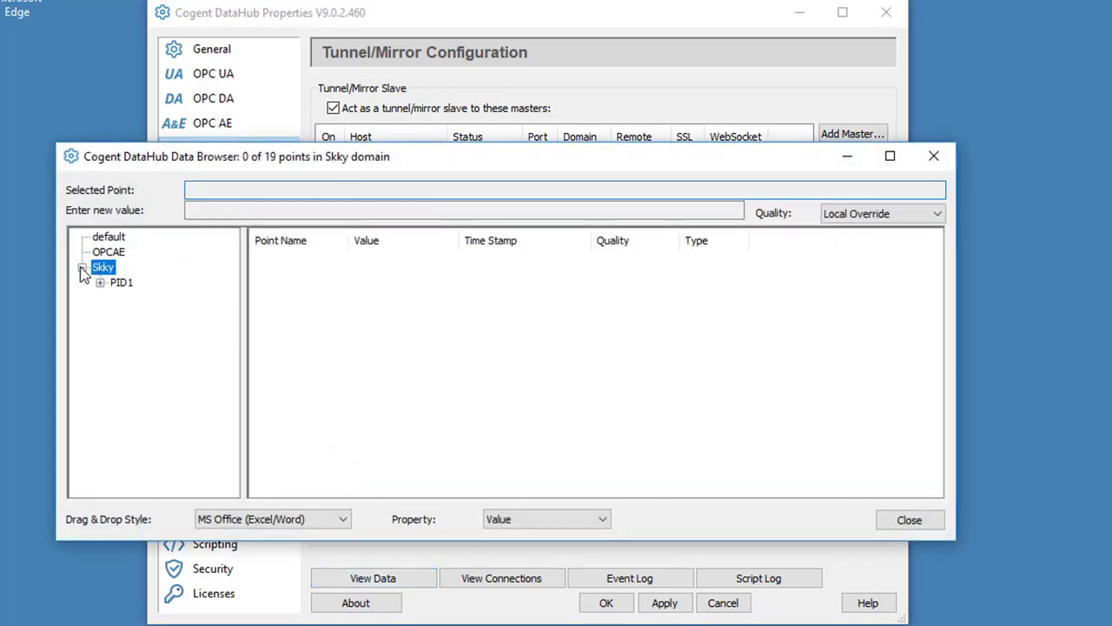
click(100, 266)
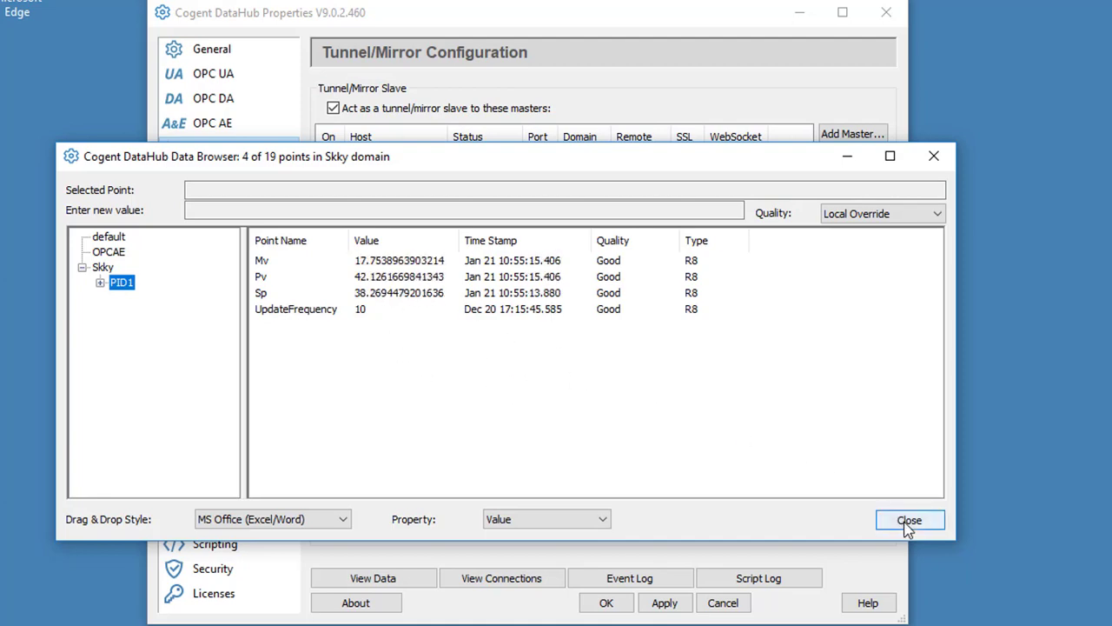
click(909, 520)
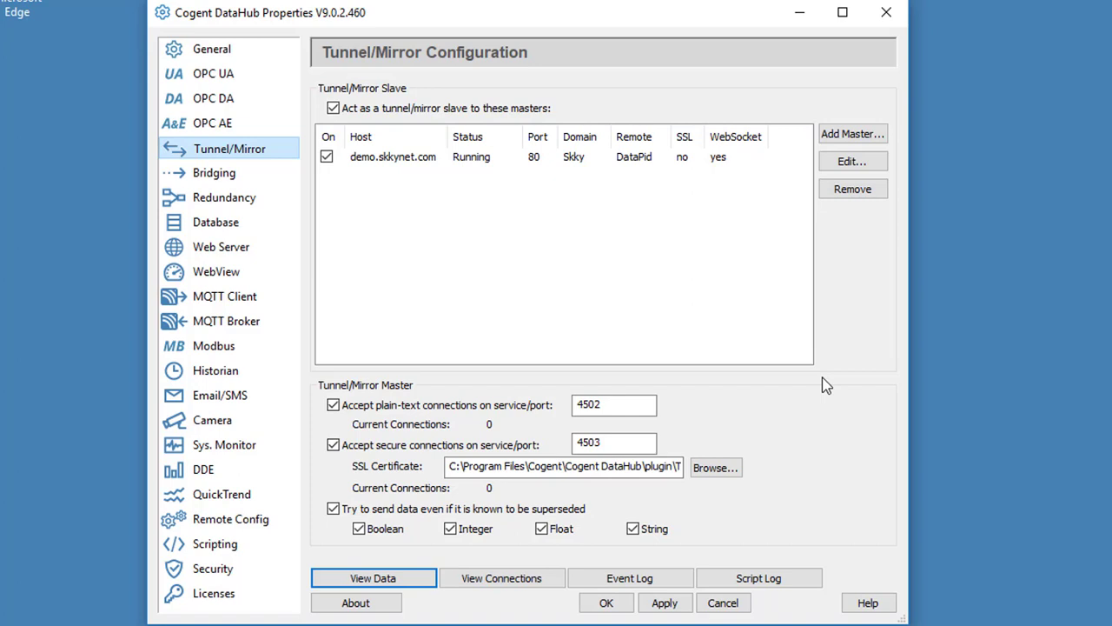
mouse_move(711, 373)
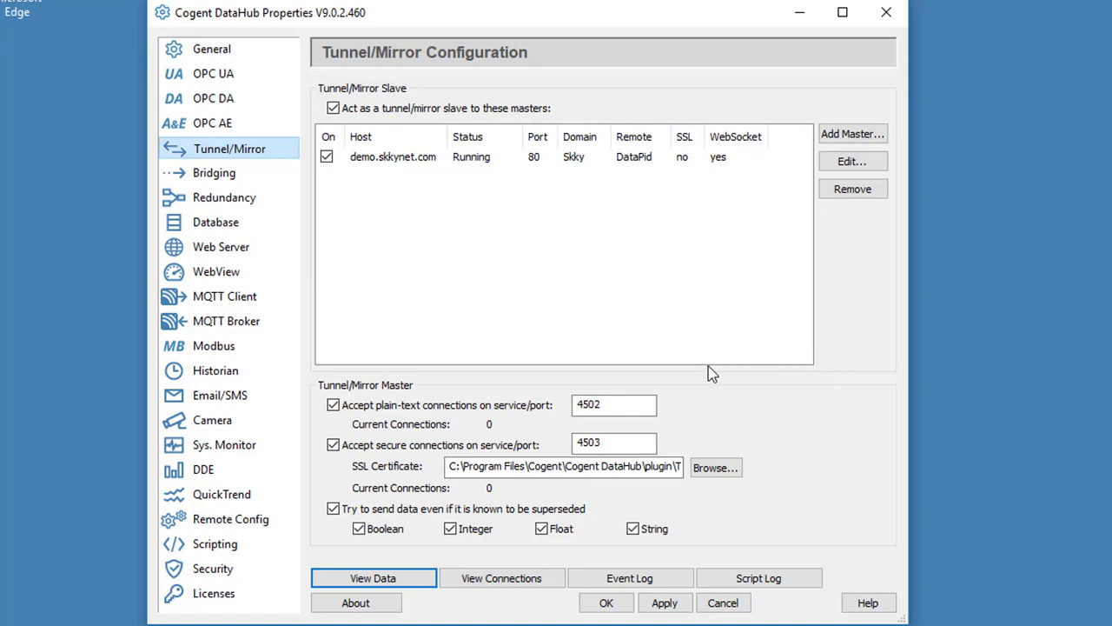
mouse_move(521, 372)
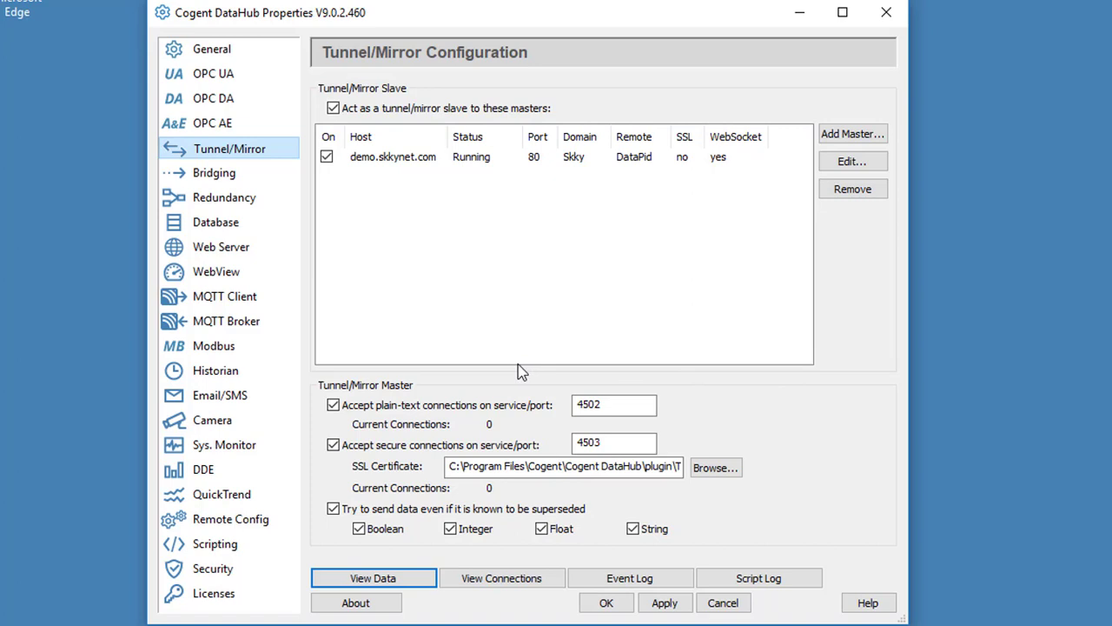
mouse_move(499, 378)
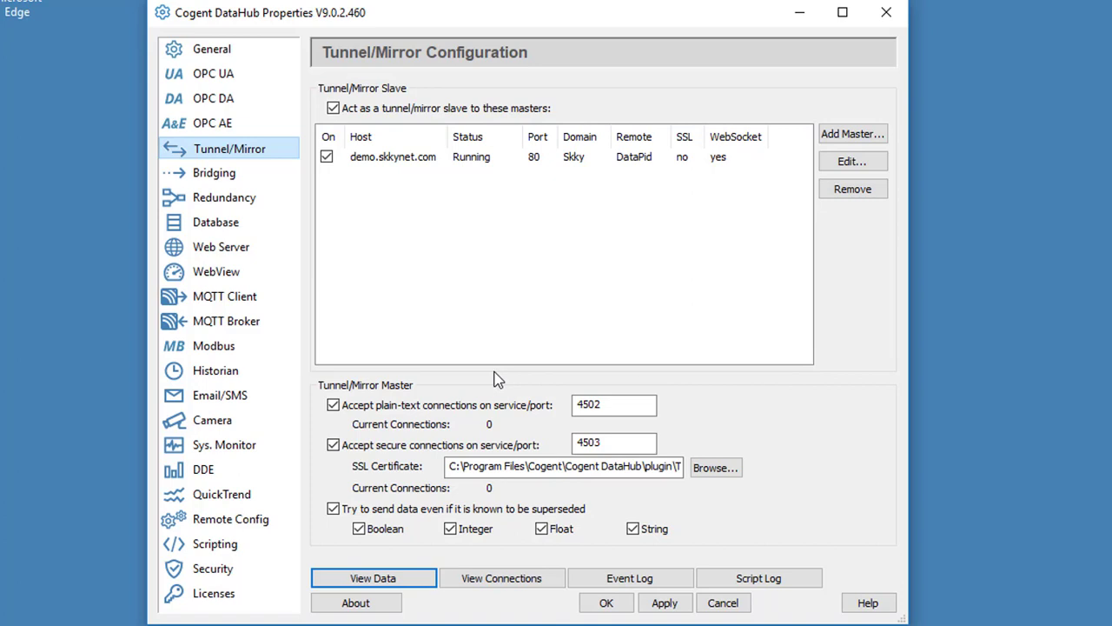
mouse_move(298, 510)
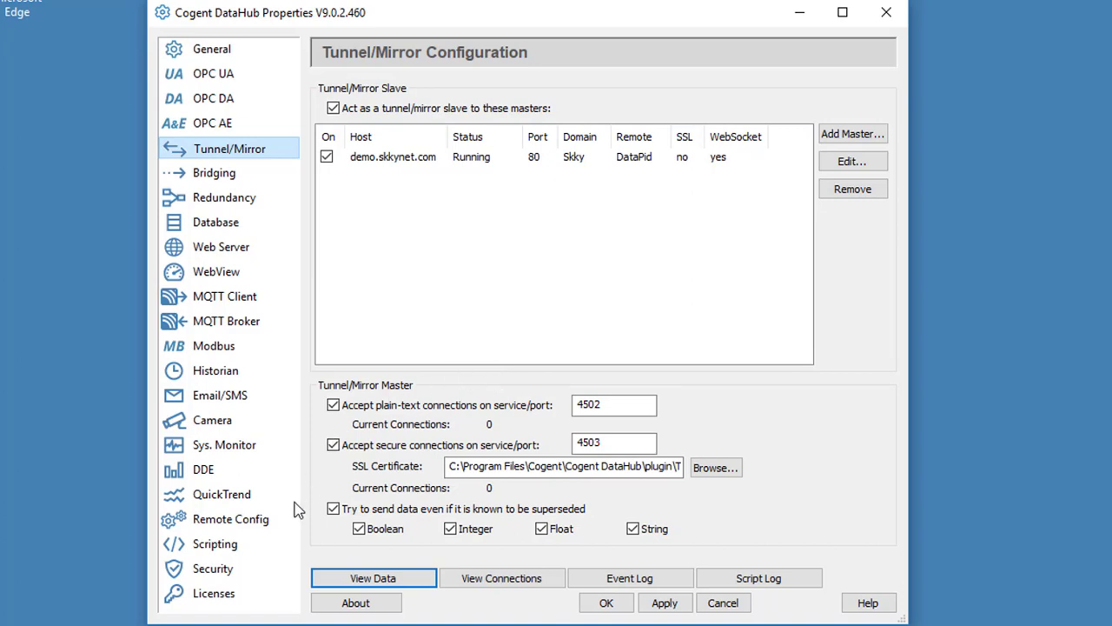
Show the Security settings for users, groups and permissions.
click(213, 568)
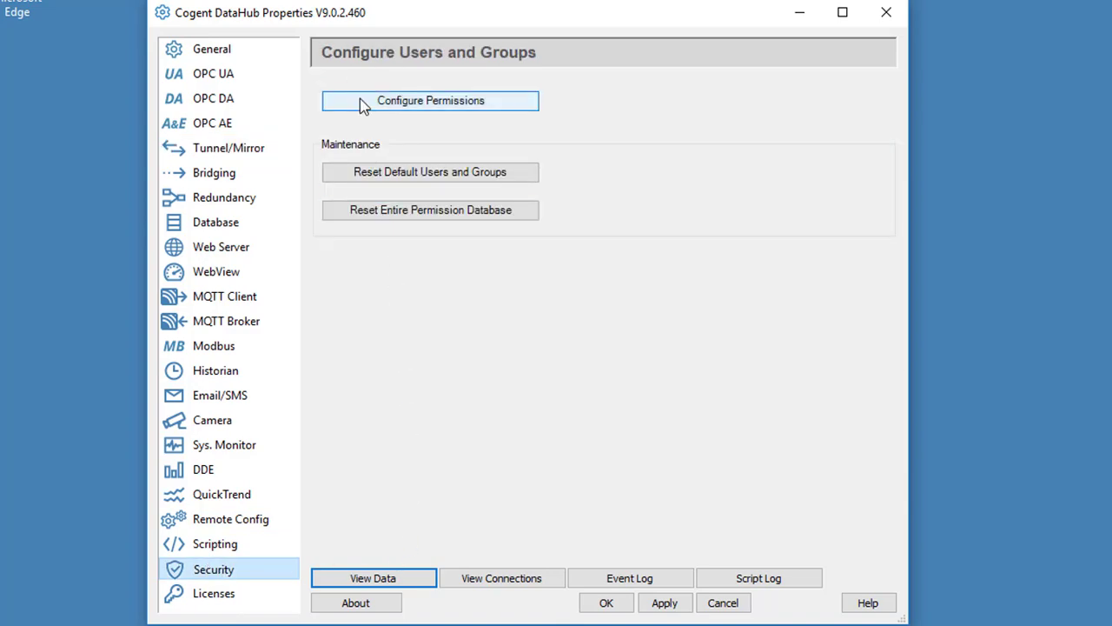
In Configure Permissions, add a user named Remote and set its password.
click(430, 100)
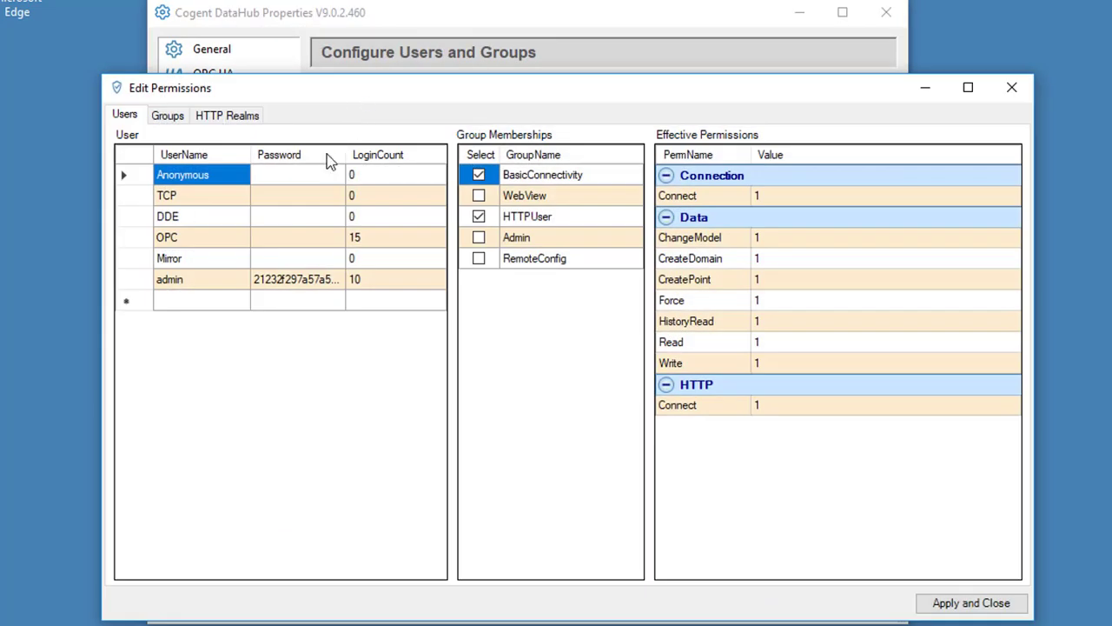
click(202, 300)
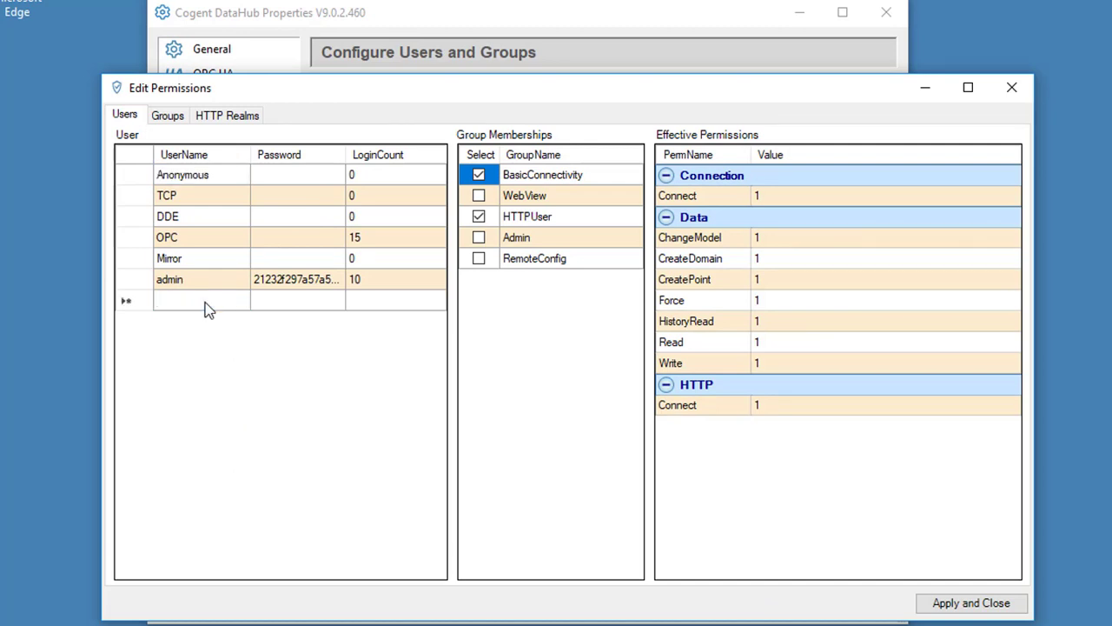
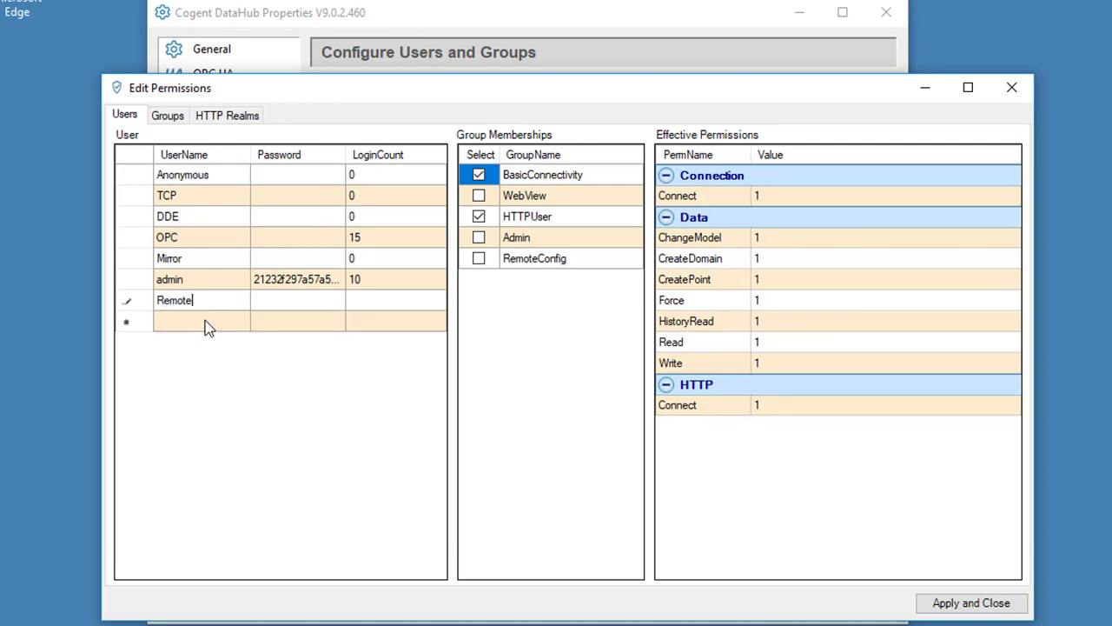
click(296, 300)
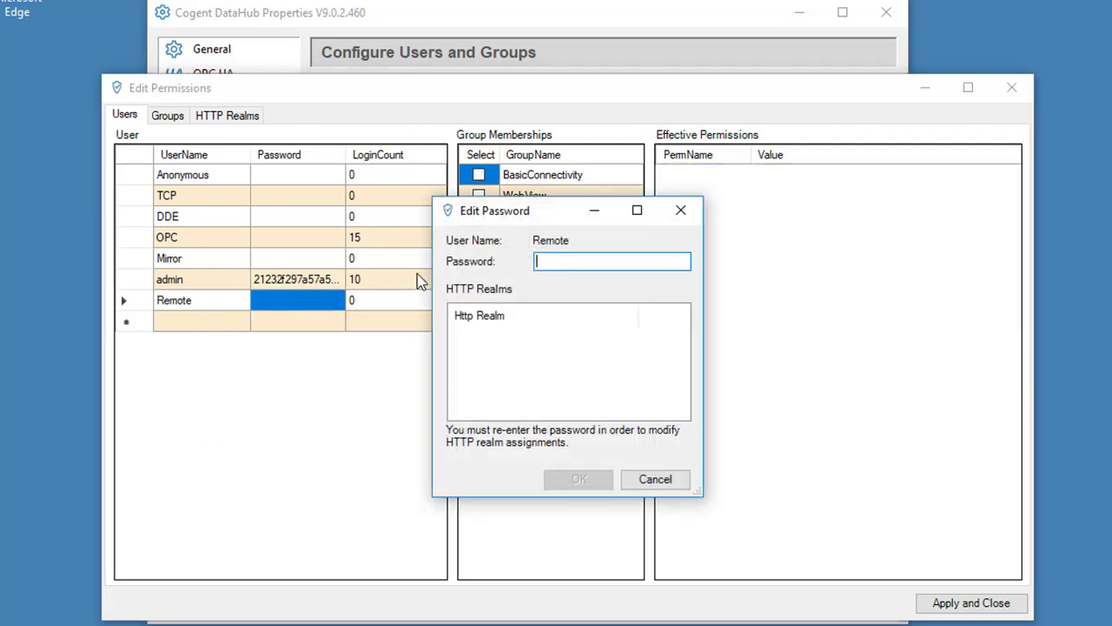
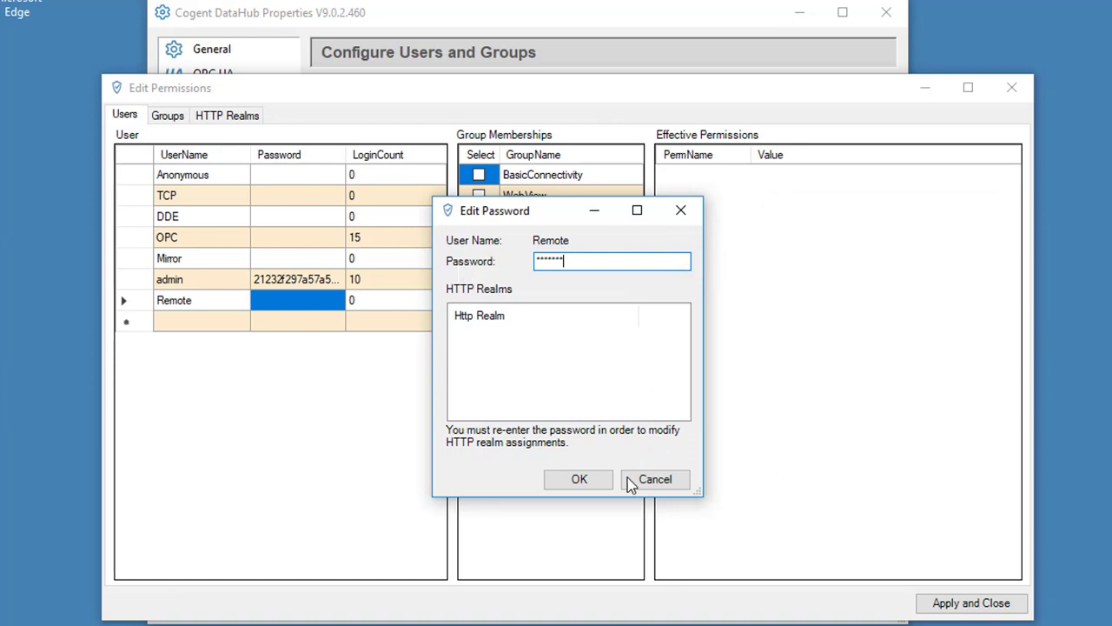
click(579, 479)
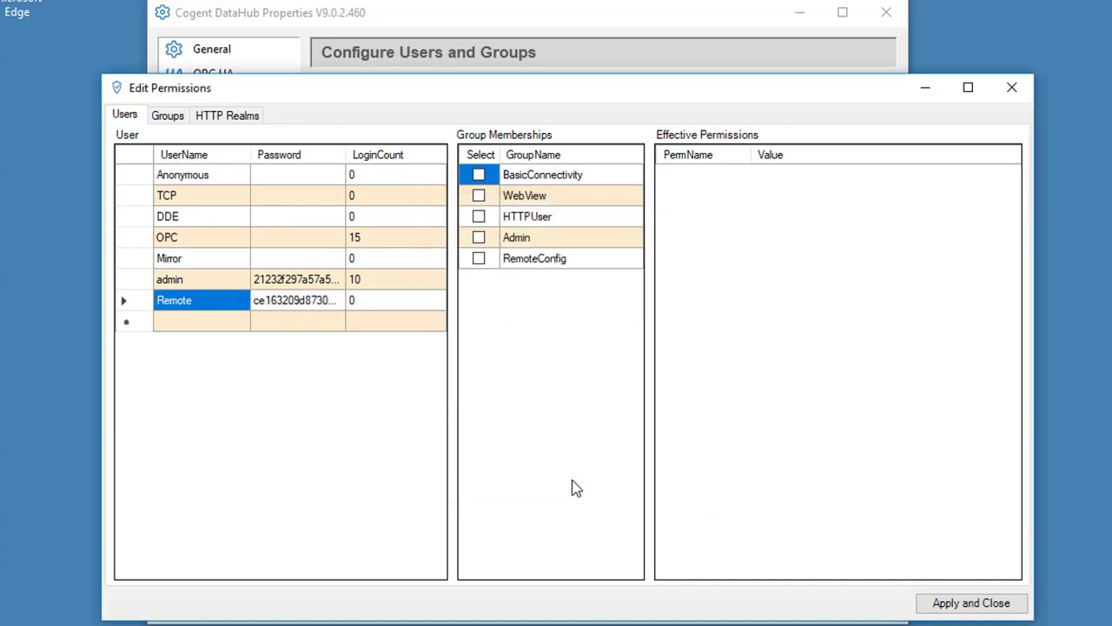
mouse_move(487, 307)
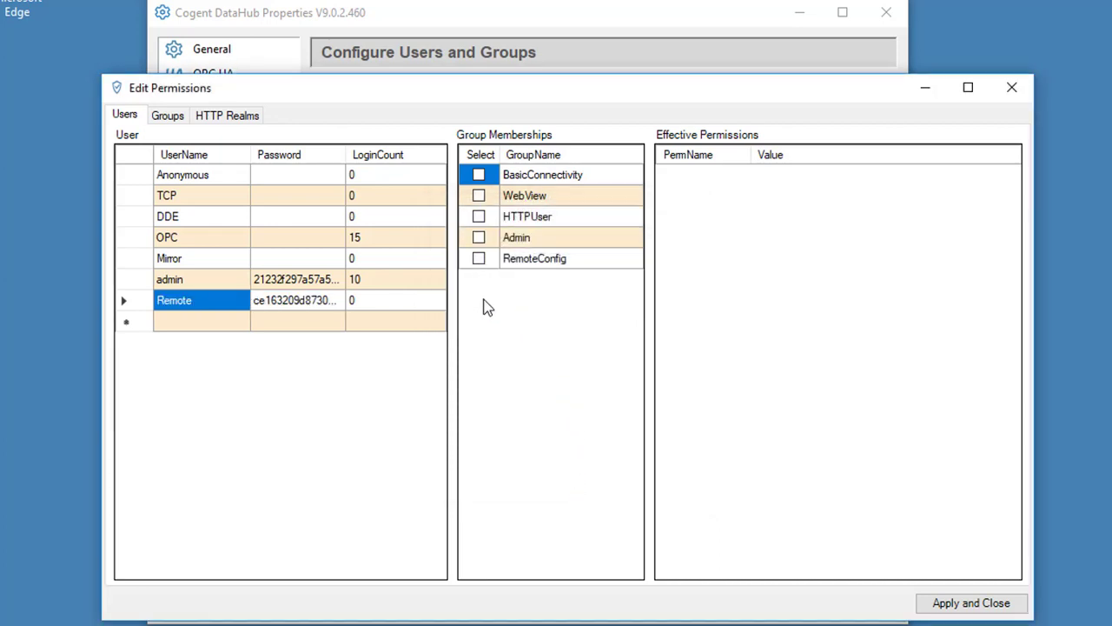
Add the Remote user to the RemoteConfig group and apply the permission changes.
click(478, 258)
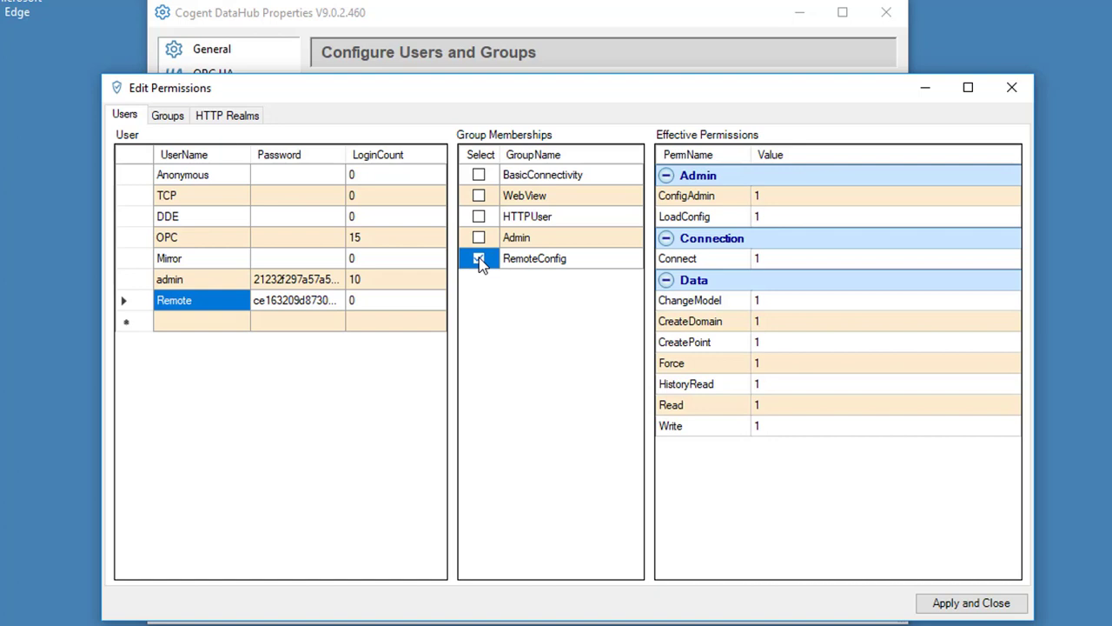
click(479, 258)
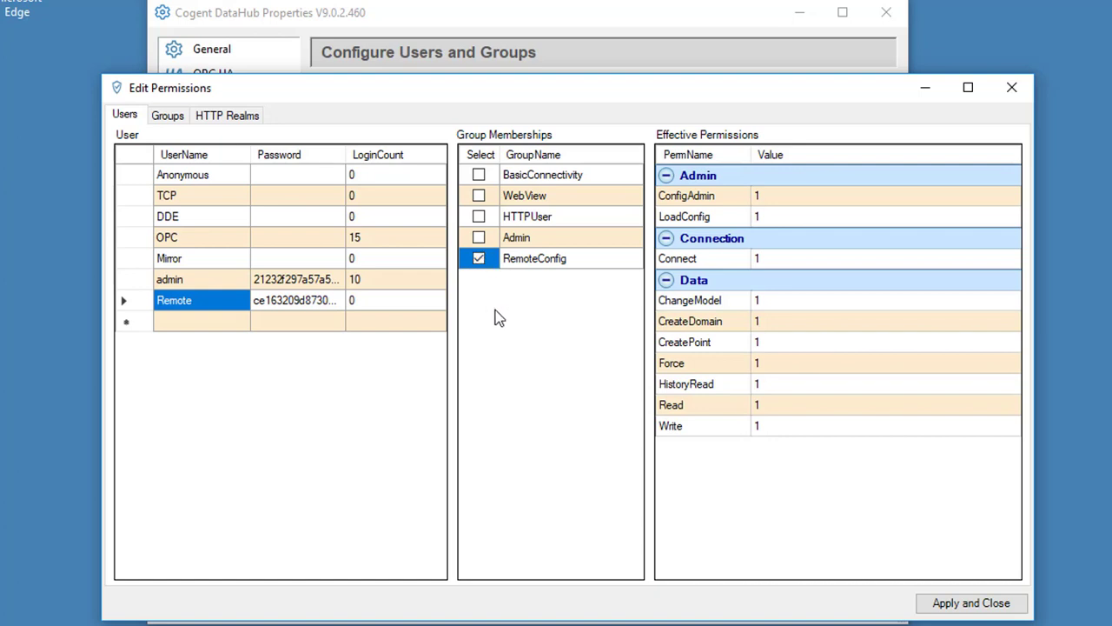
mouse_move(520, 337)
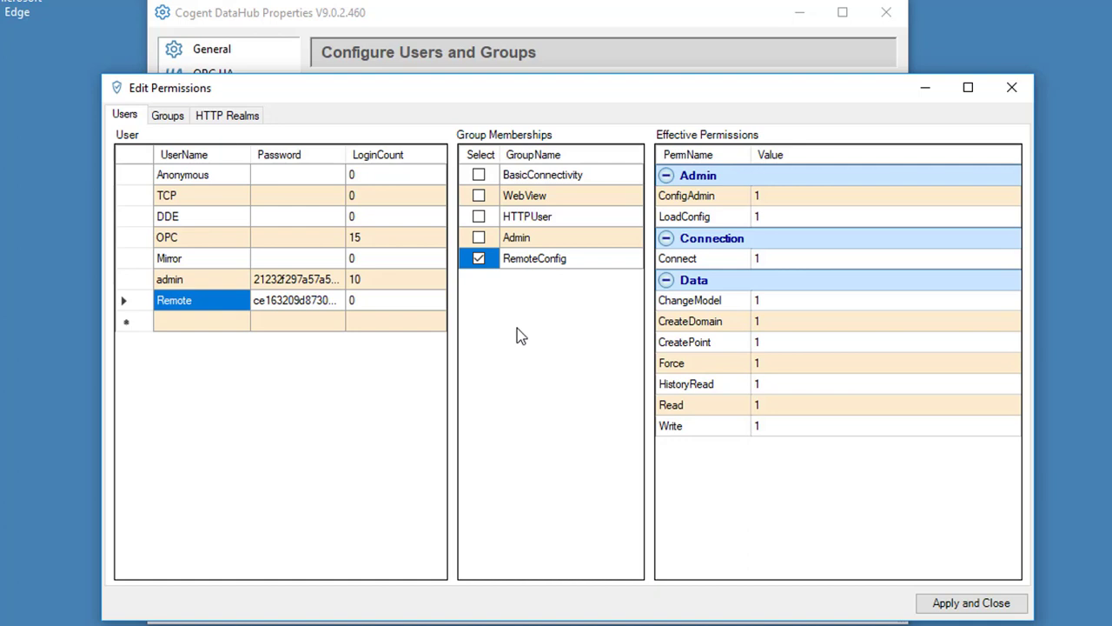
mouse_move(743, 279)
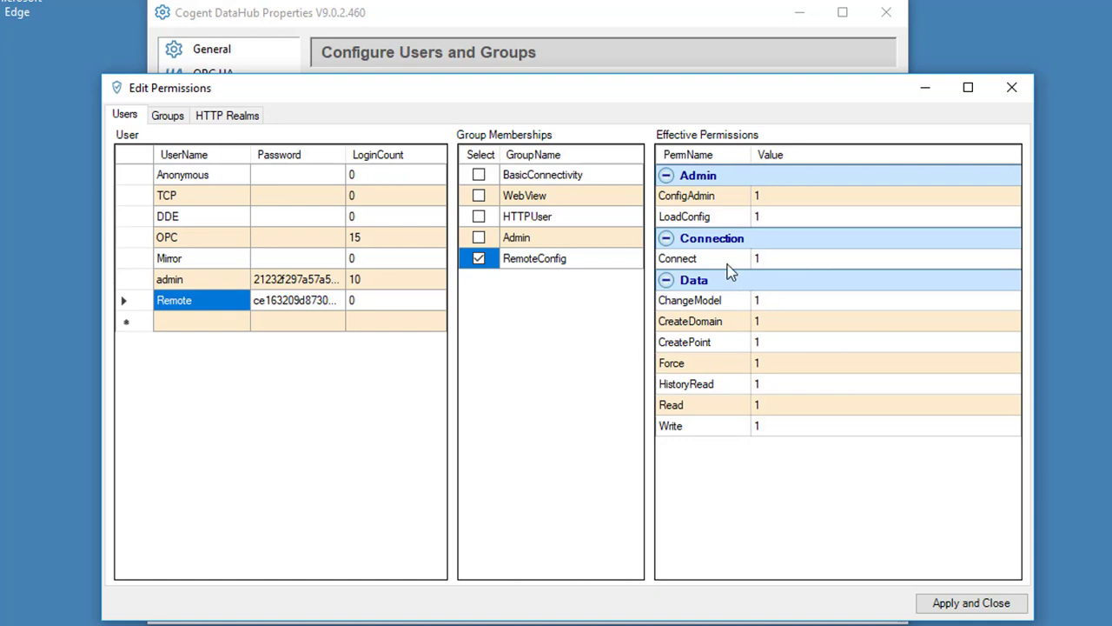
mouse_move(730, 216)
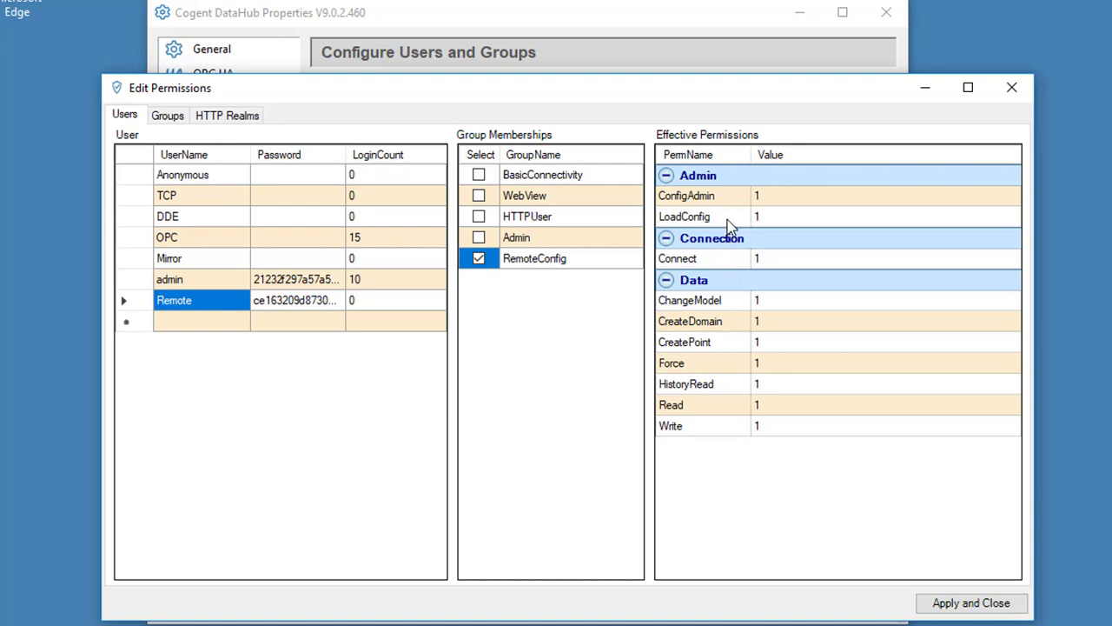
mouse_move(740, 202)
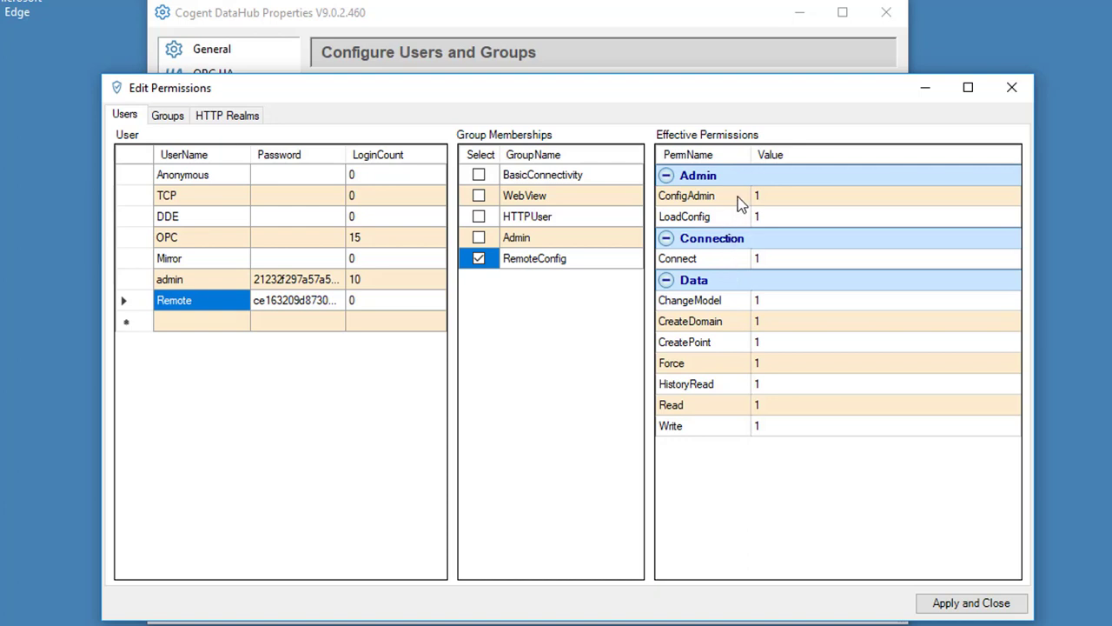
mouse_move(715, 423)
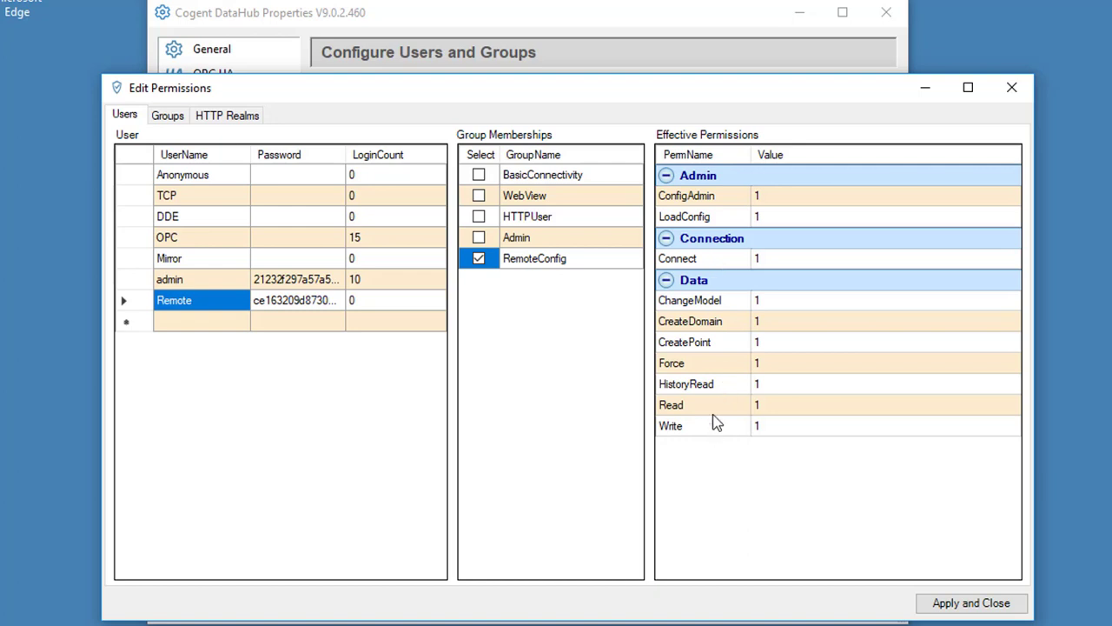
mouse_move(719, 434)
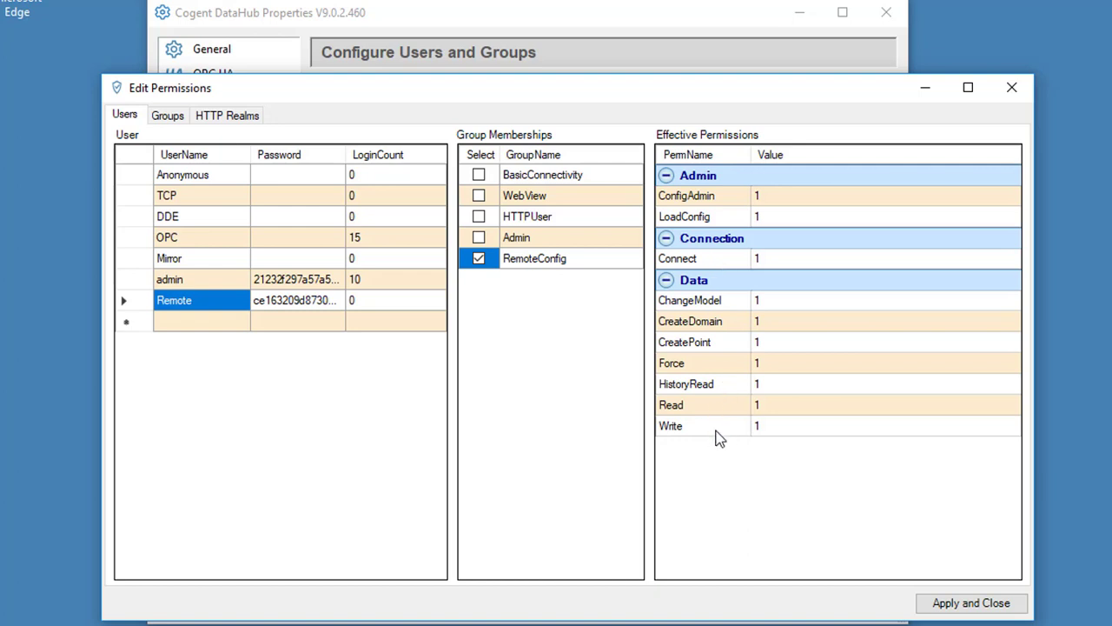
mouse_move(521, 300)
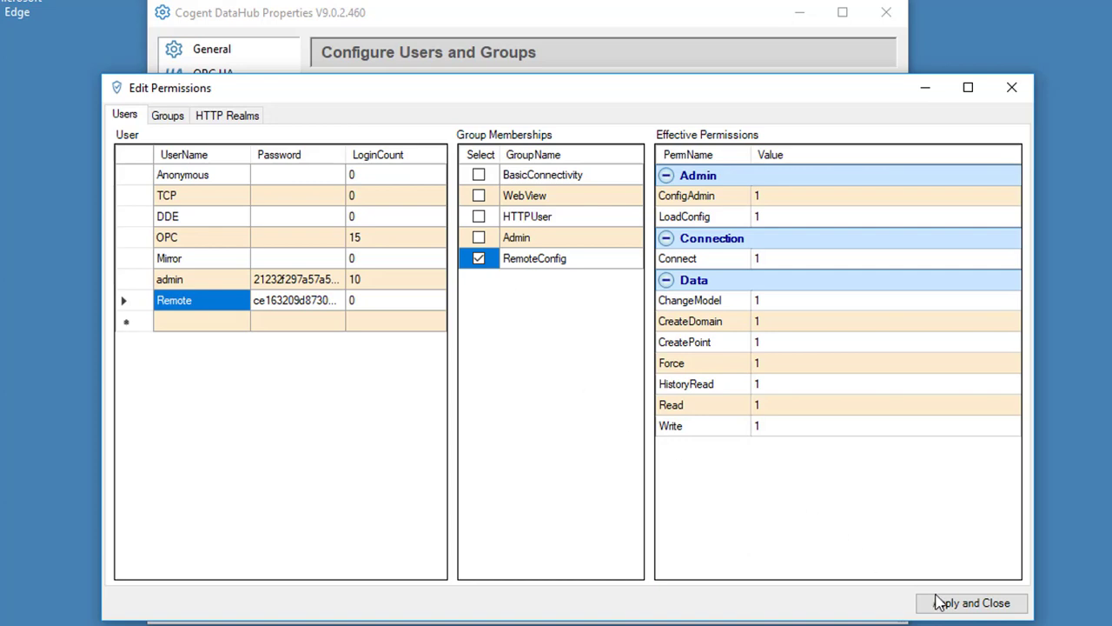
click(971, 602)
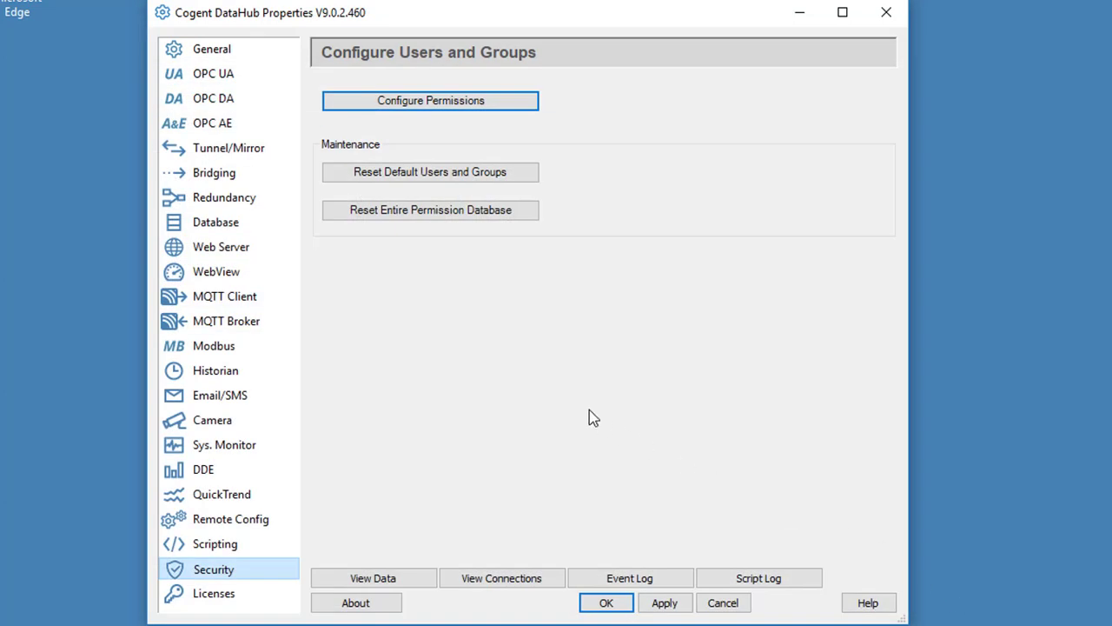
mouse_move(499, 471)
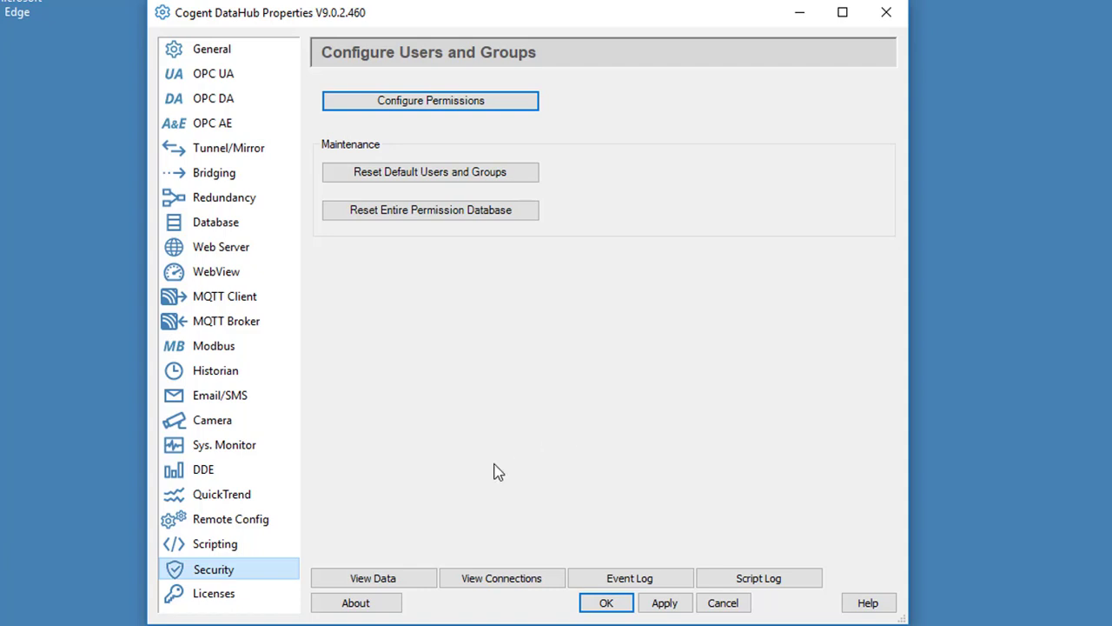
Show the Remote Config permissions, with modules allowed locally but not remotely.
click(230, 519)
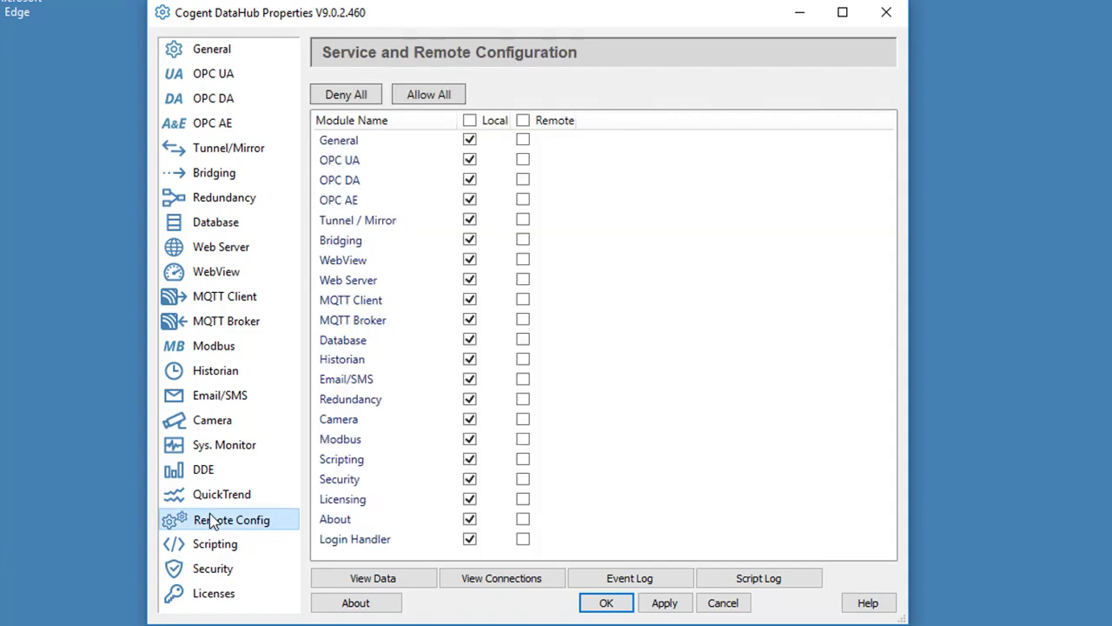
mouse_move(663, 240)
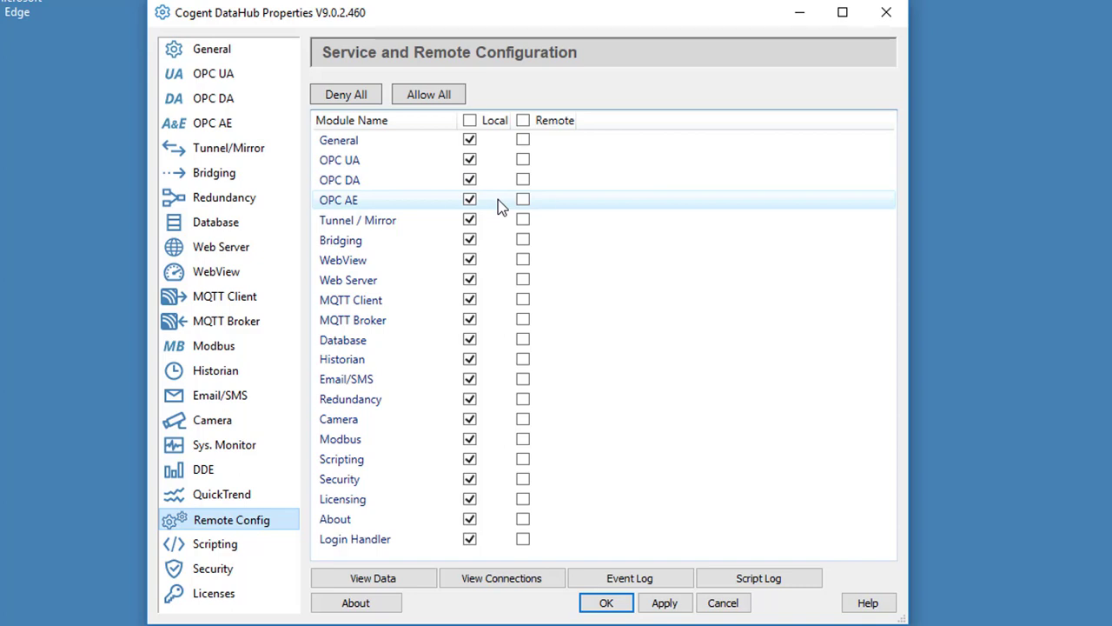
mouse_move(489, 151)
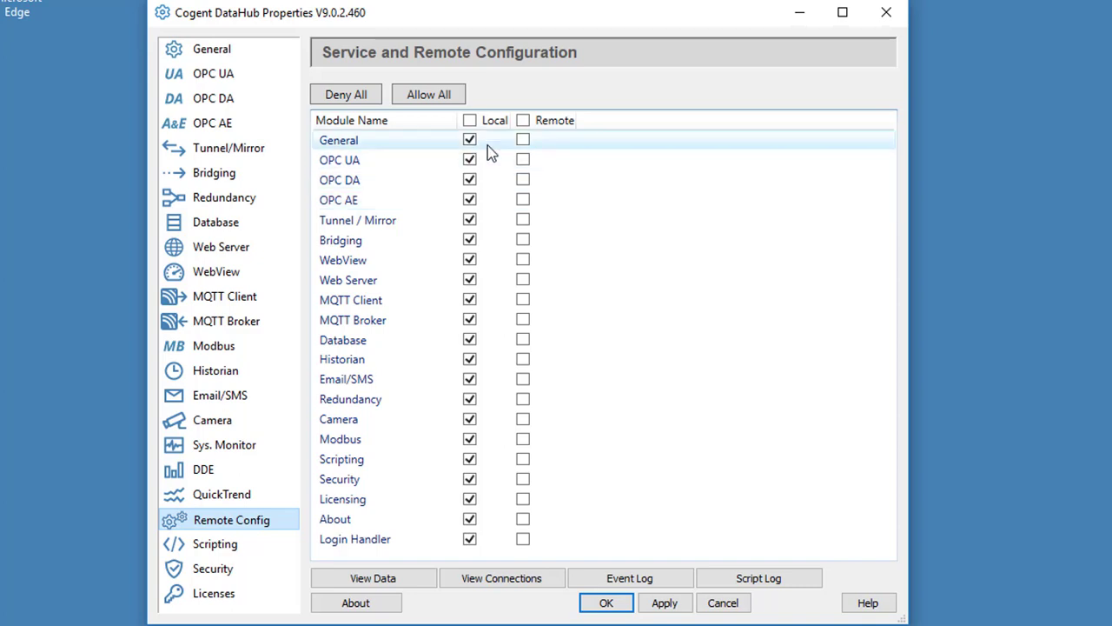
mouse_move(490, 179)
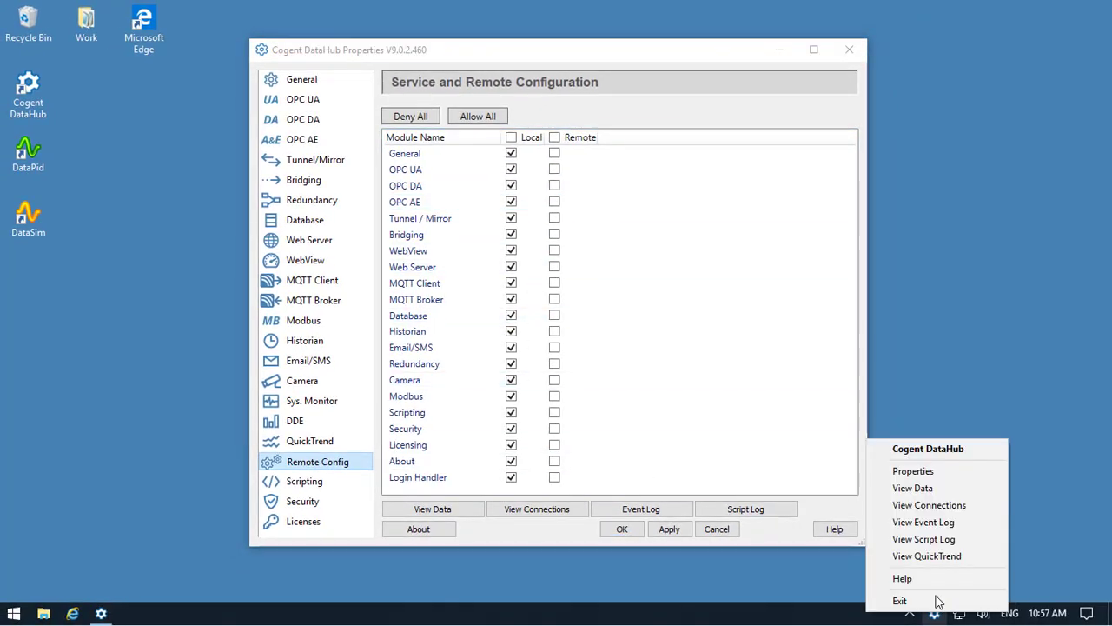
Exit DataHub from the tray and launch Service Manager from the Cogent Start menu group.
click(930, 317)
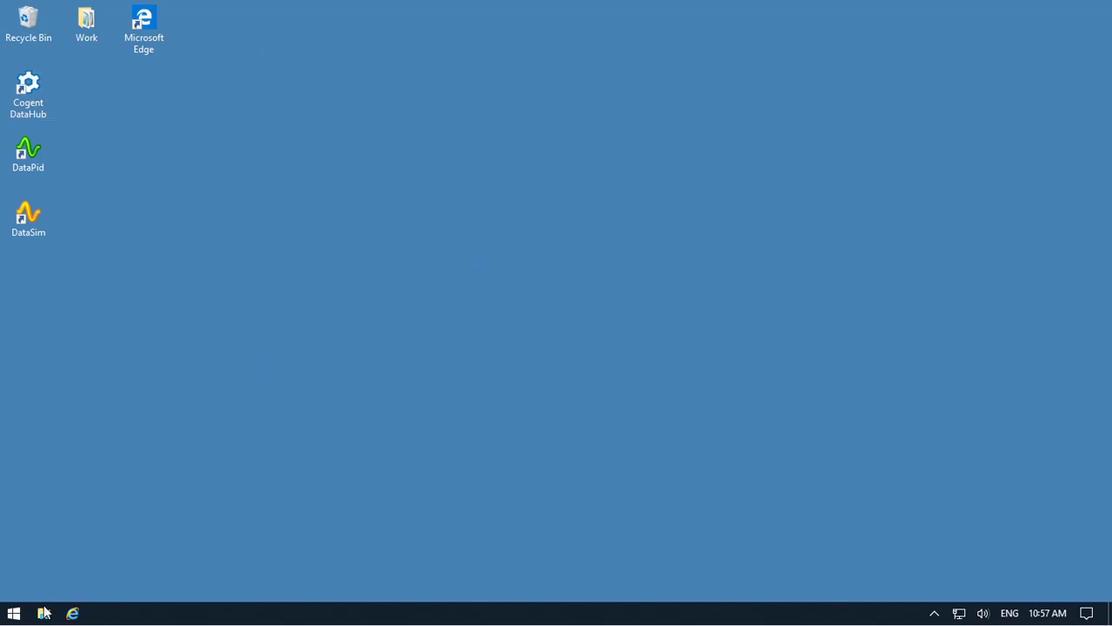
click(13, 612)
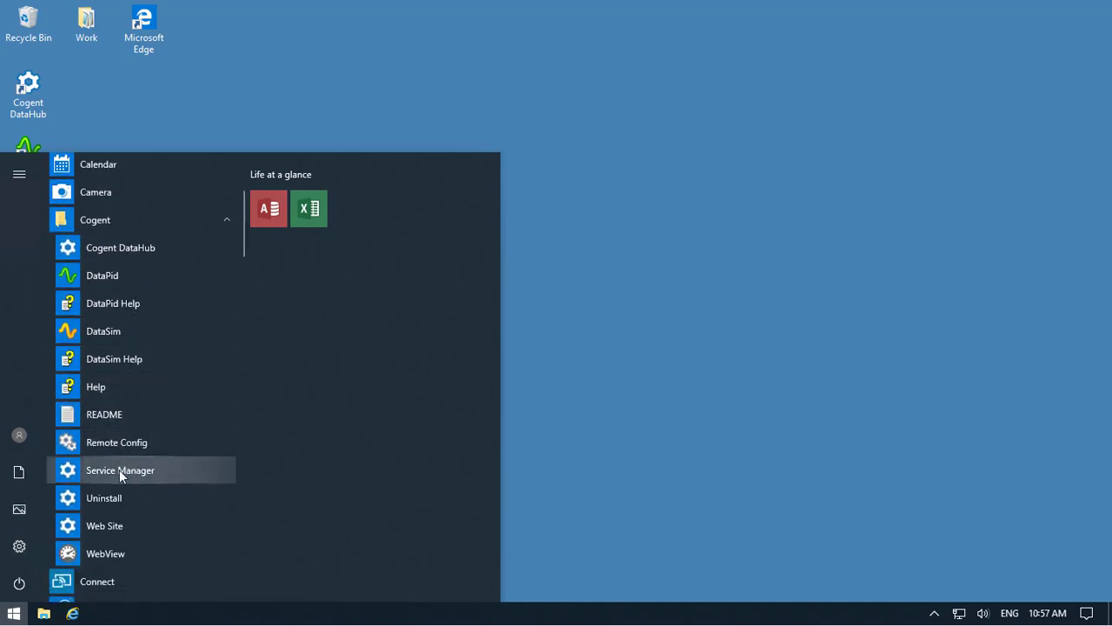
click(121, 470)
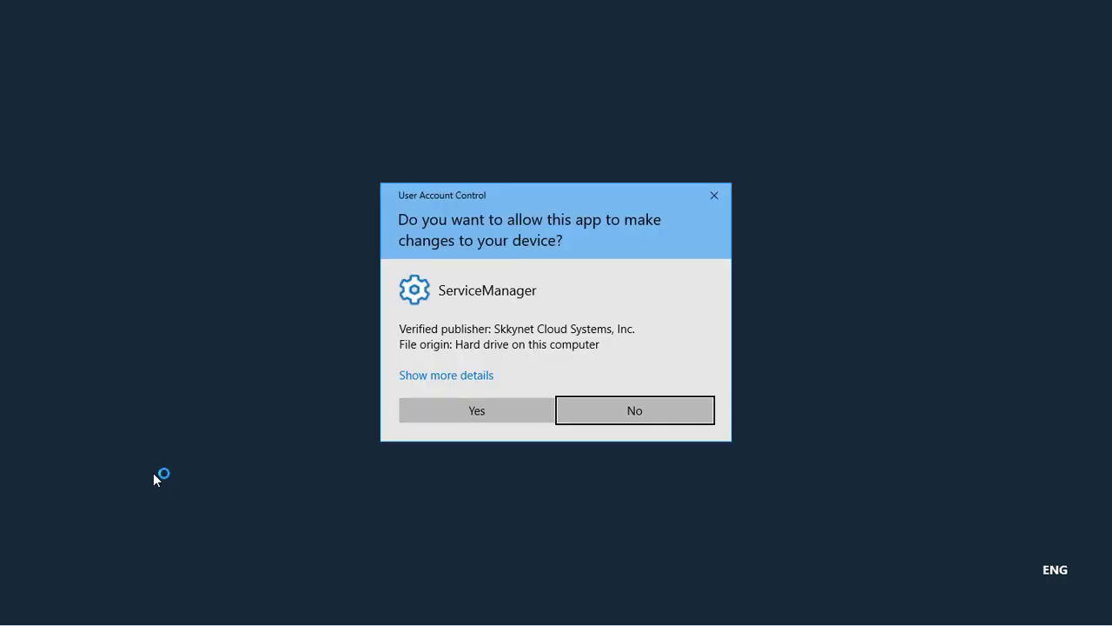
Allow the UAC prompt and install DataHub as a Windows service.
click(476, 409)
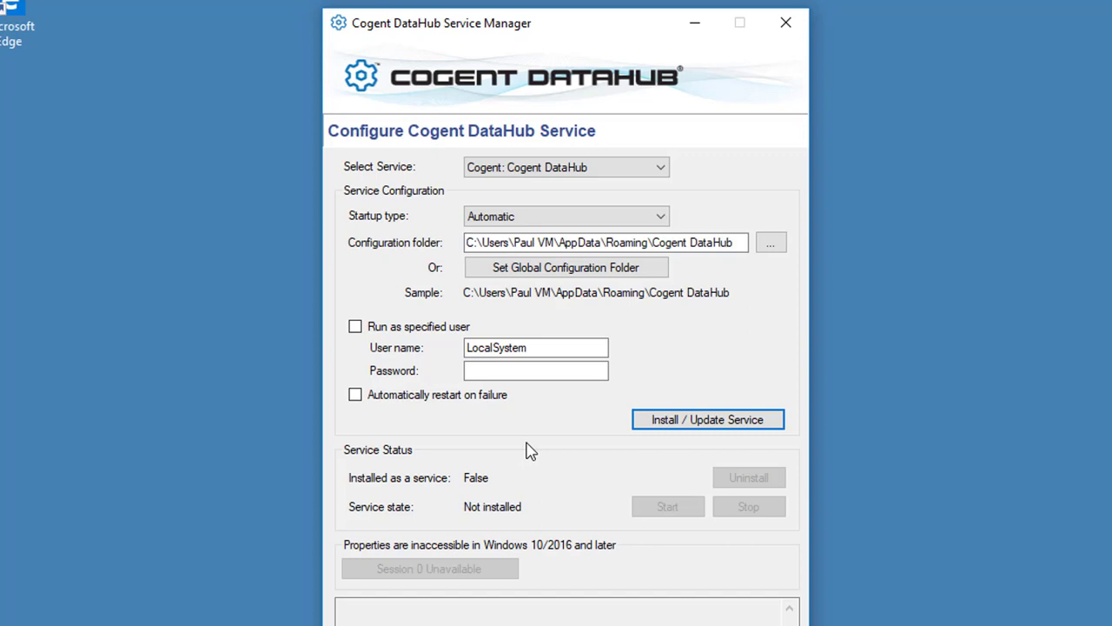
mouse_move(364, 282)
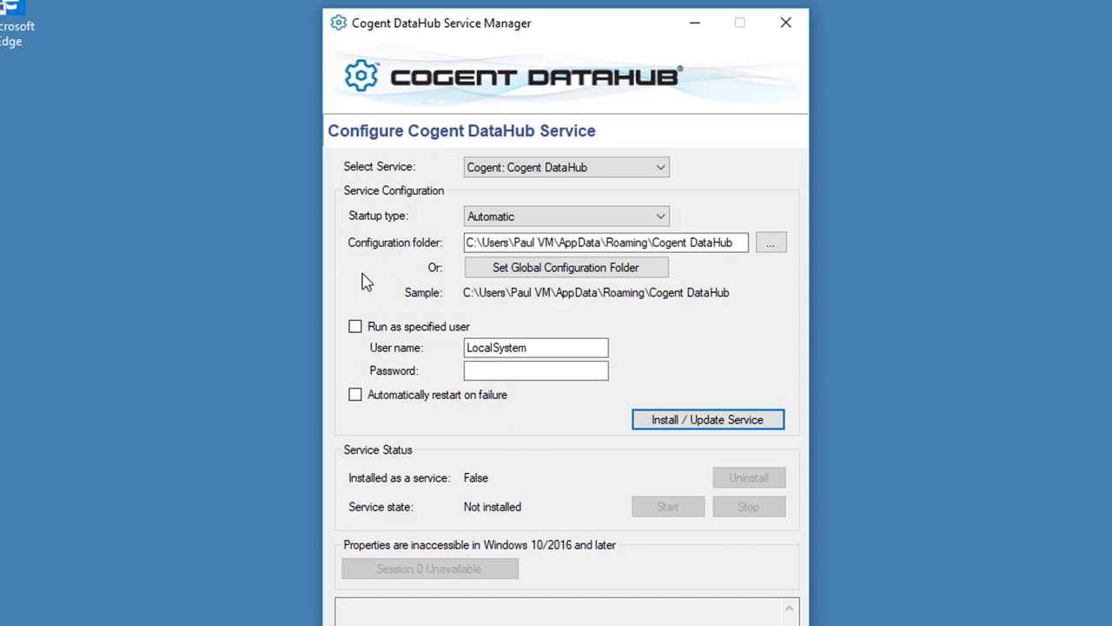
mouse_move(374, 256)
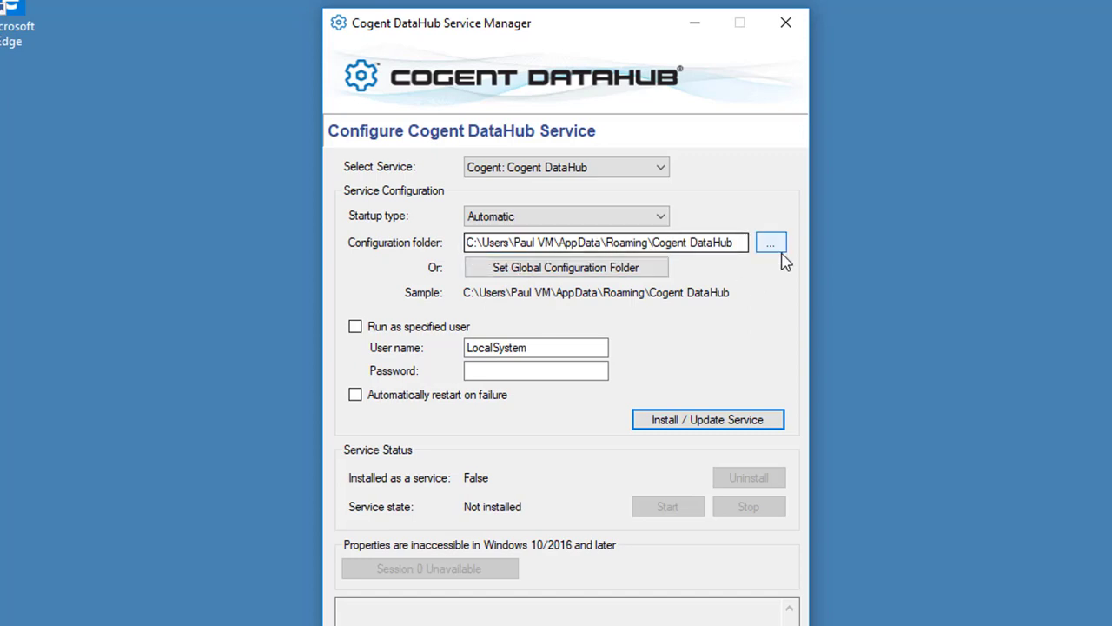
mouse_move(776, 298)
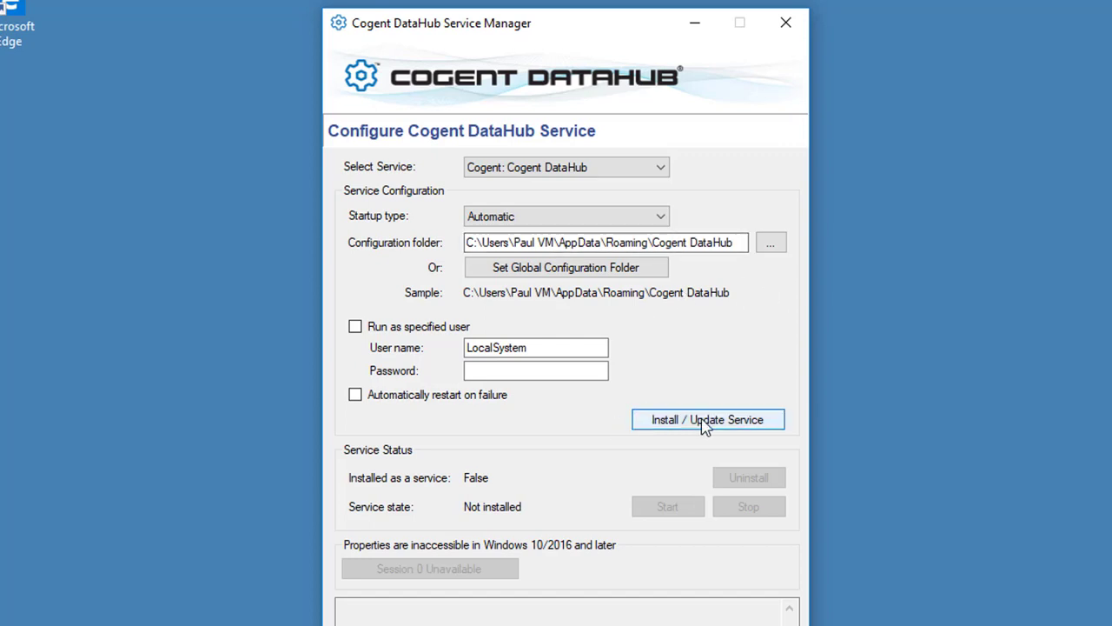
click(707, 420)
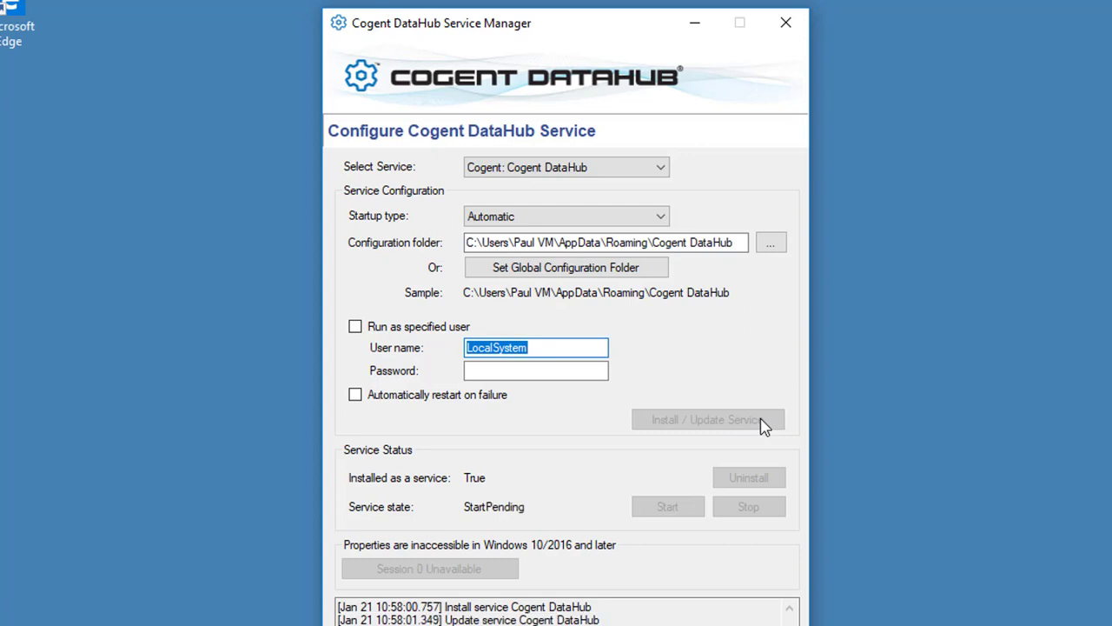
mouse_move(565, 439)
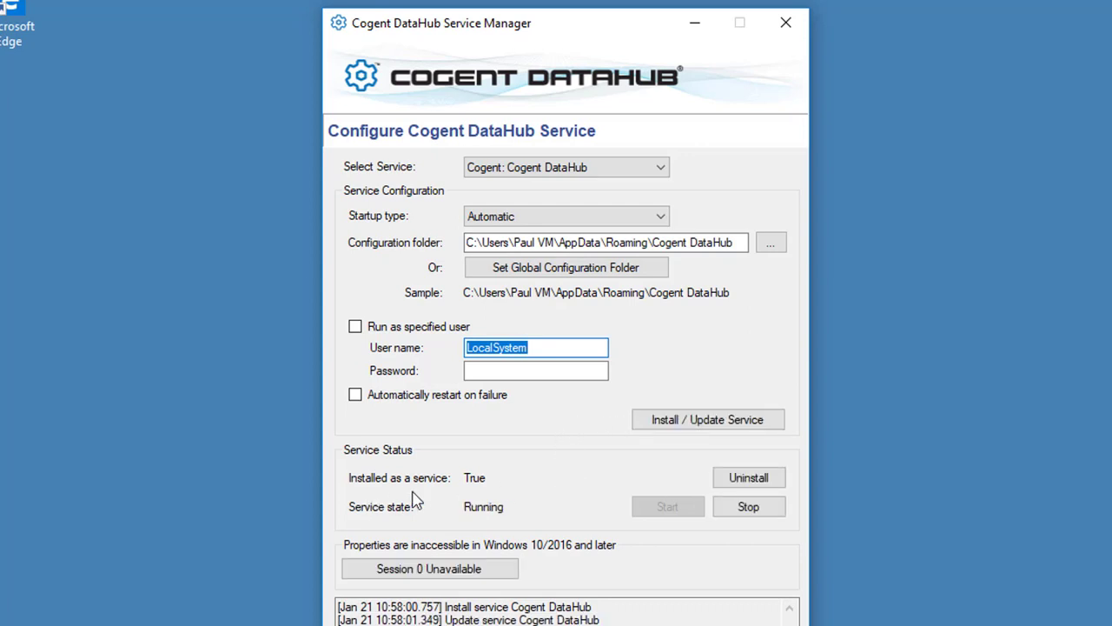
mouse_move(487, 517)
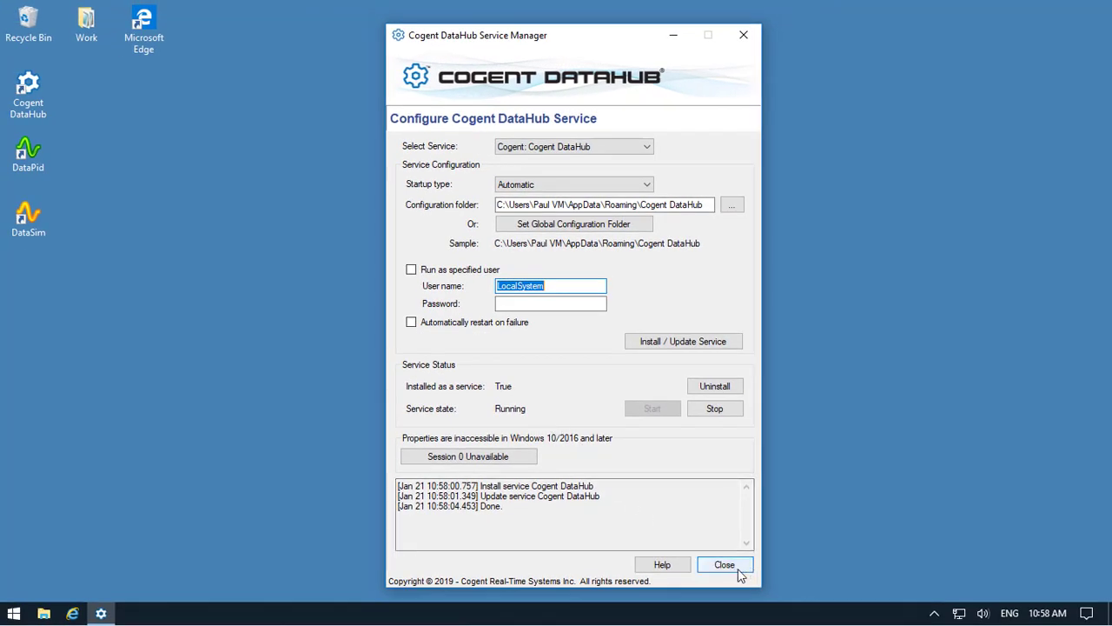
Close Service Manager and locate Remote Config in the Cogent Start menu group.
click(724, 564)
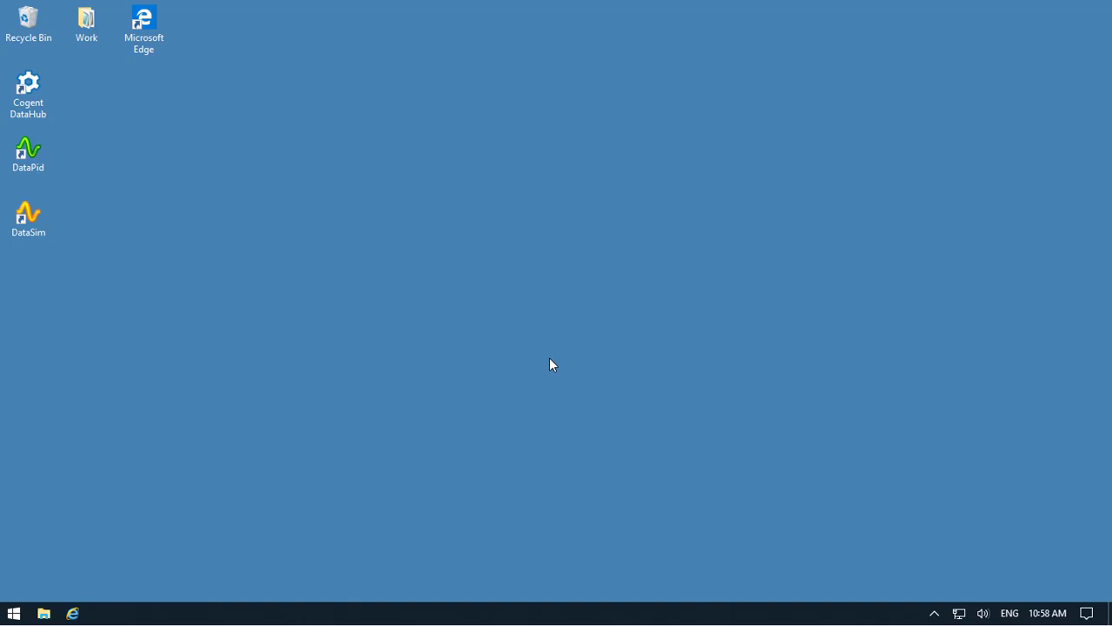
click(13, 612)
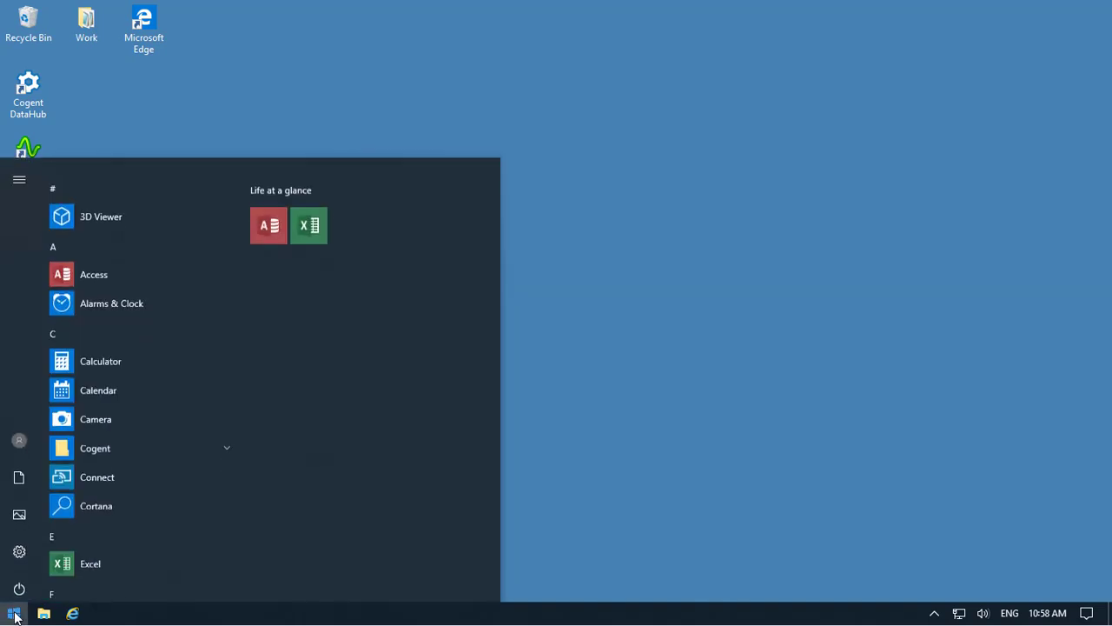
click(95, 447)
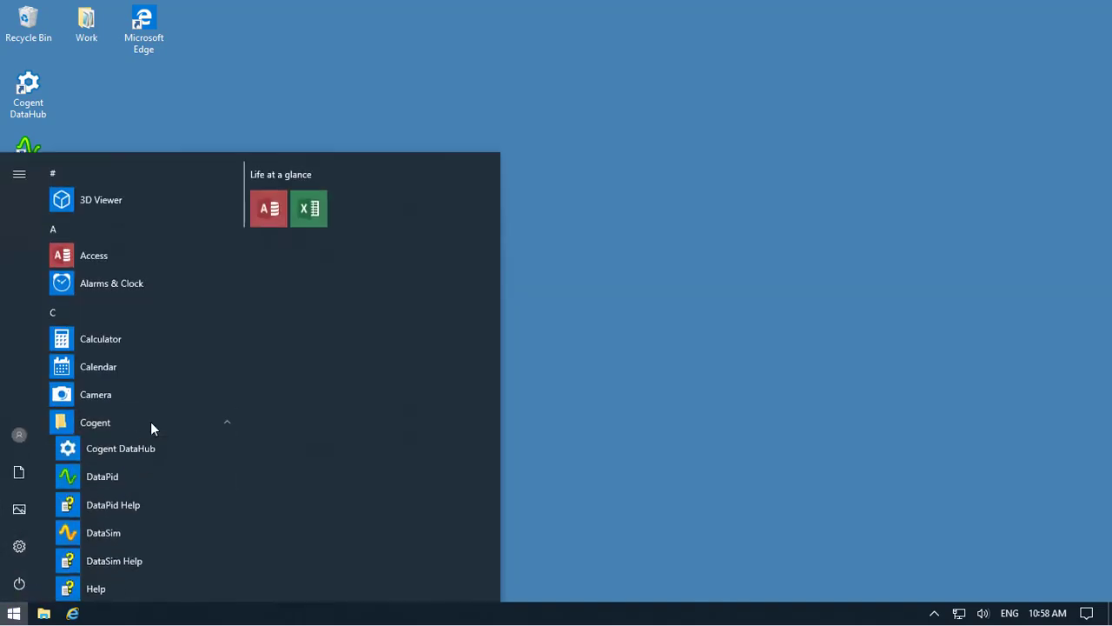
scroll(down, 3)
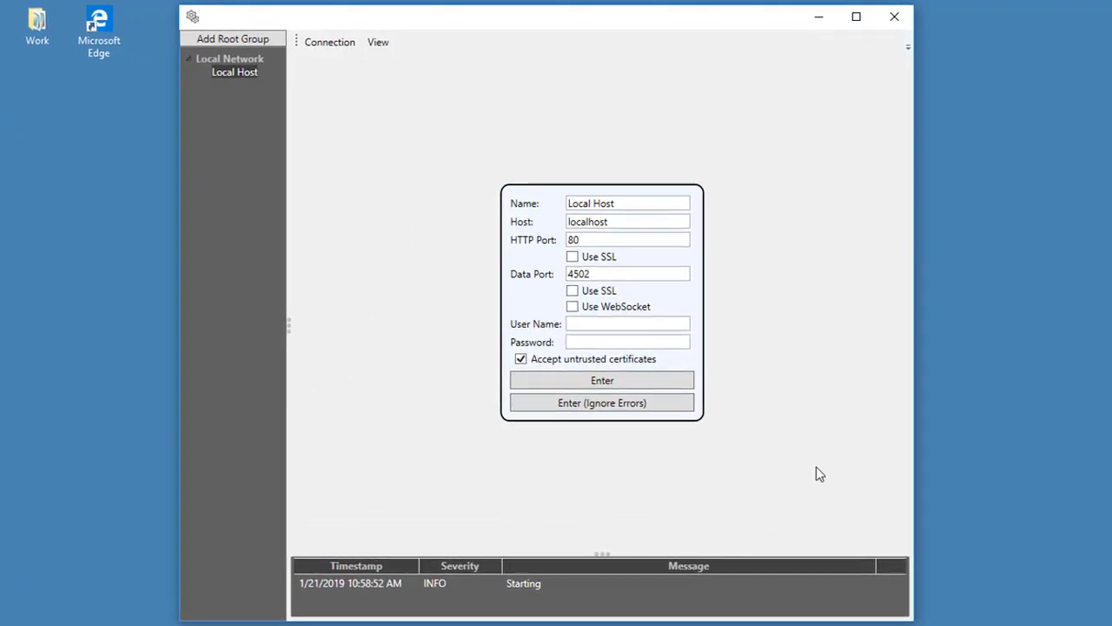
mouse_move(804, 192)
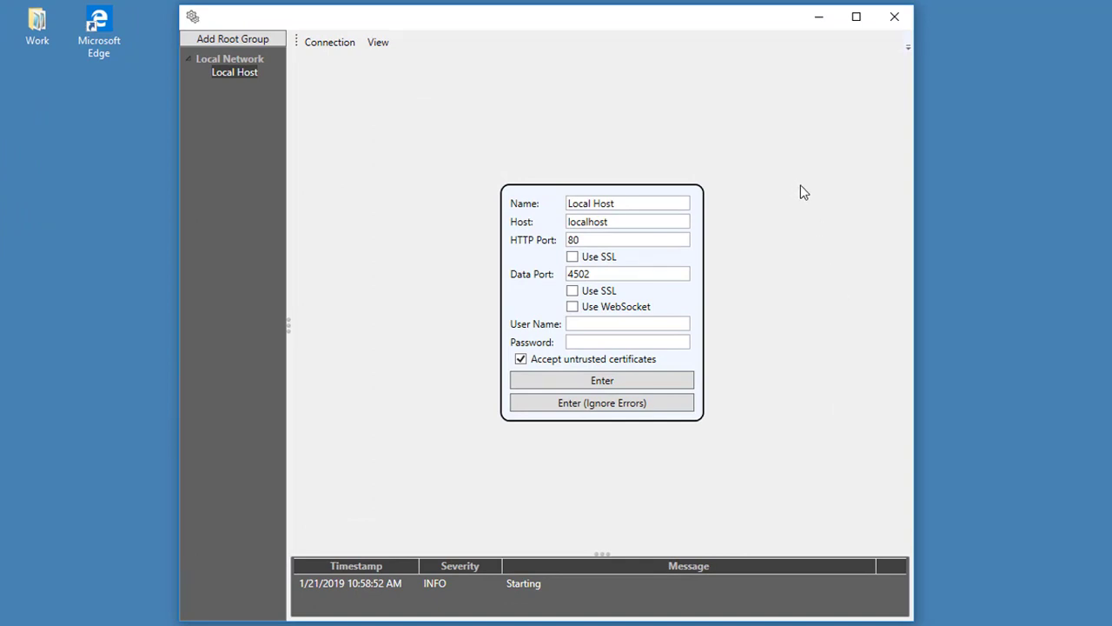
mouse_move(603, 236)
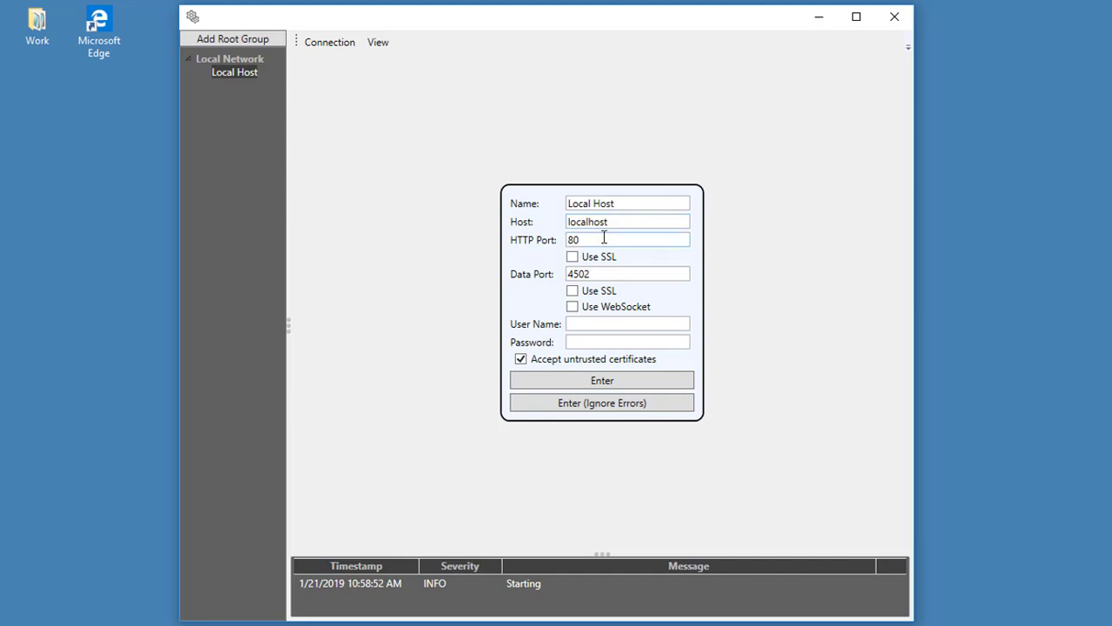
Log in to the Local Host DataHub service as user Remote with its password.
click(626, 323)
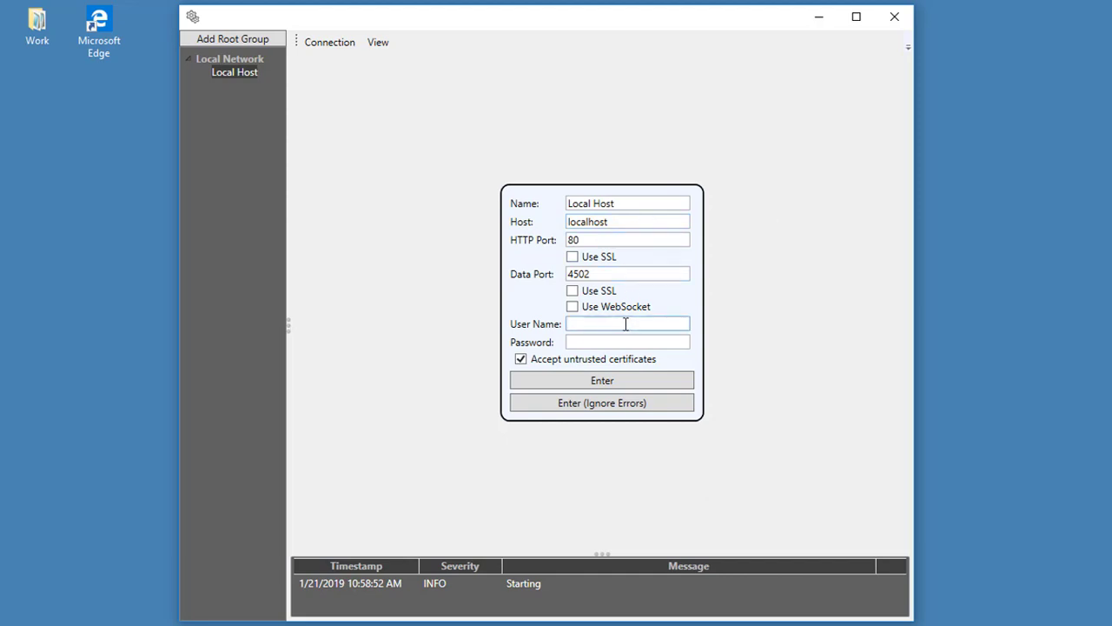
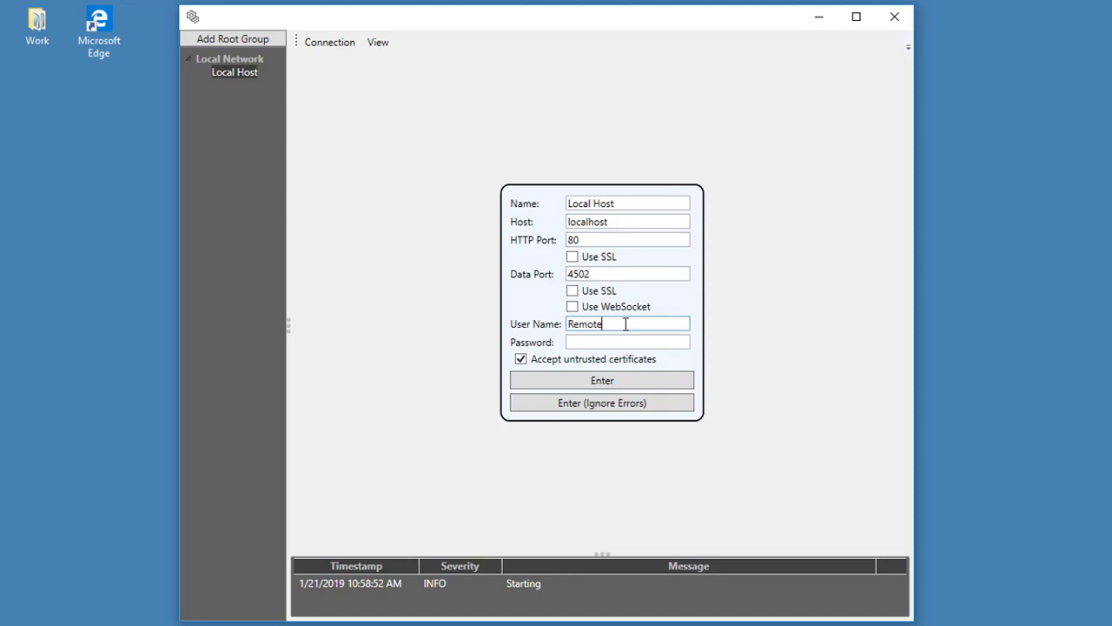
click(627, 342)
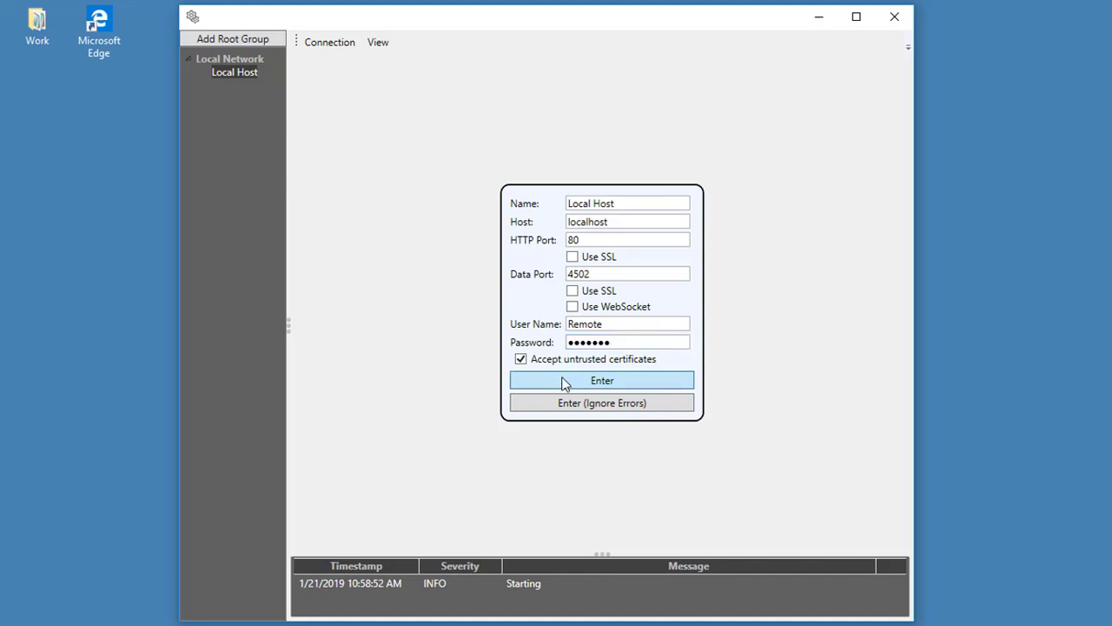
click(601, 381)
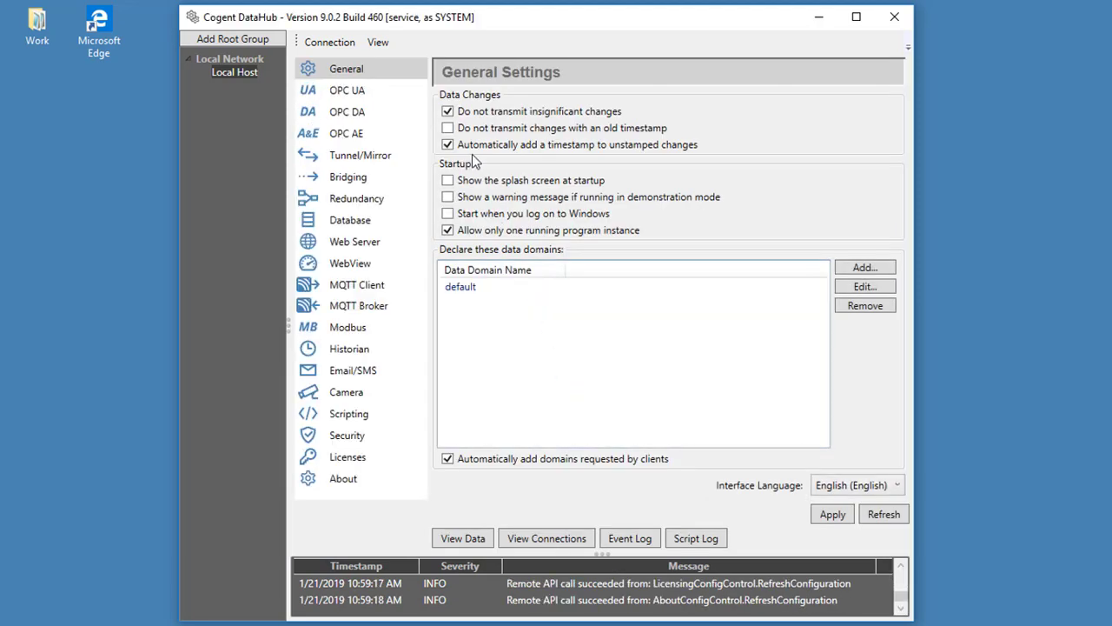
mouse_move(286, 33)
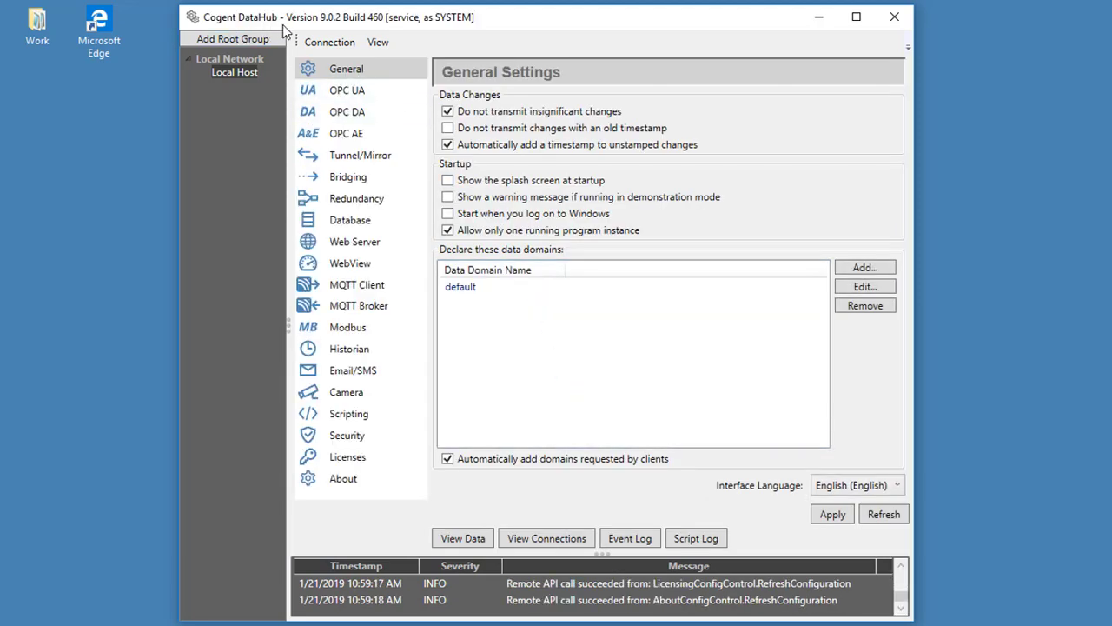
mouse_move(372, 30)
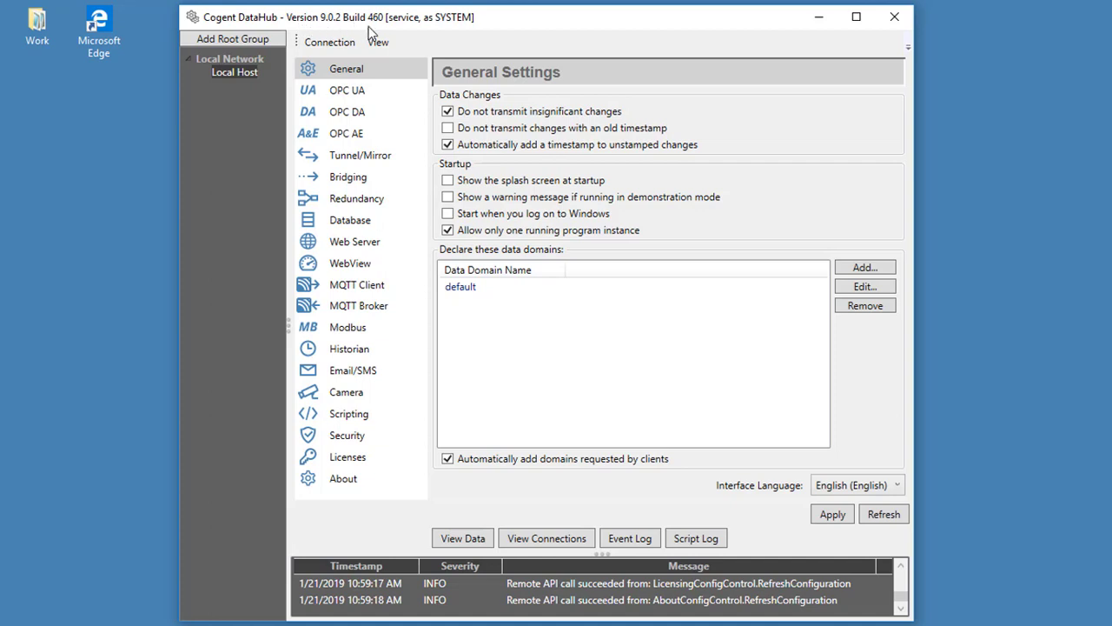
mouse_move(402, 32)
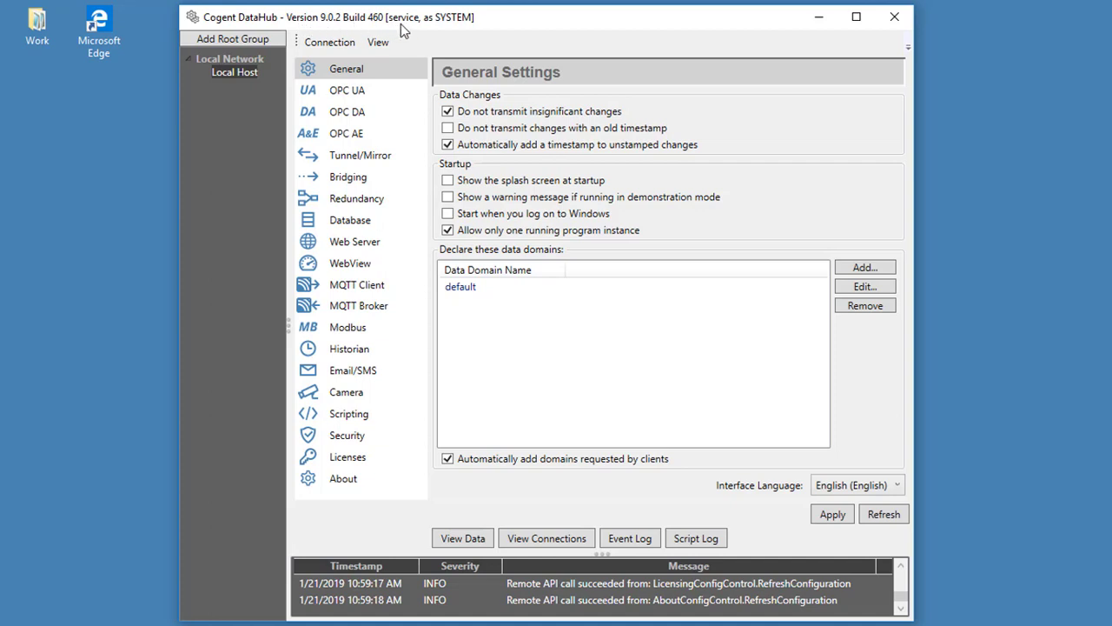
mouse_move(450, 29)
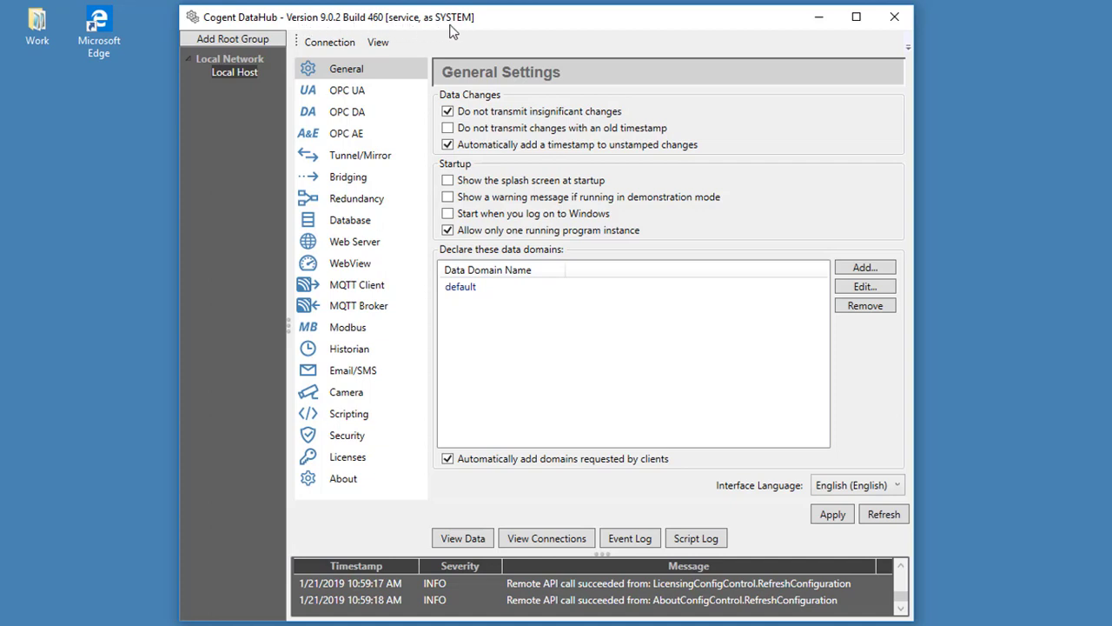
mouse_move(469, 31)
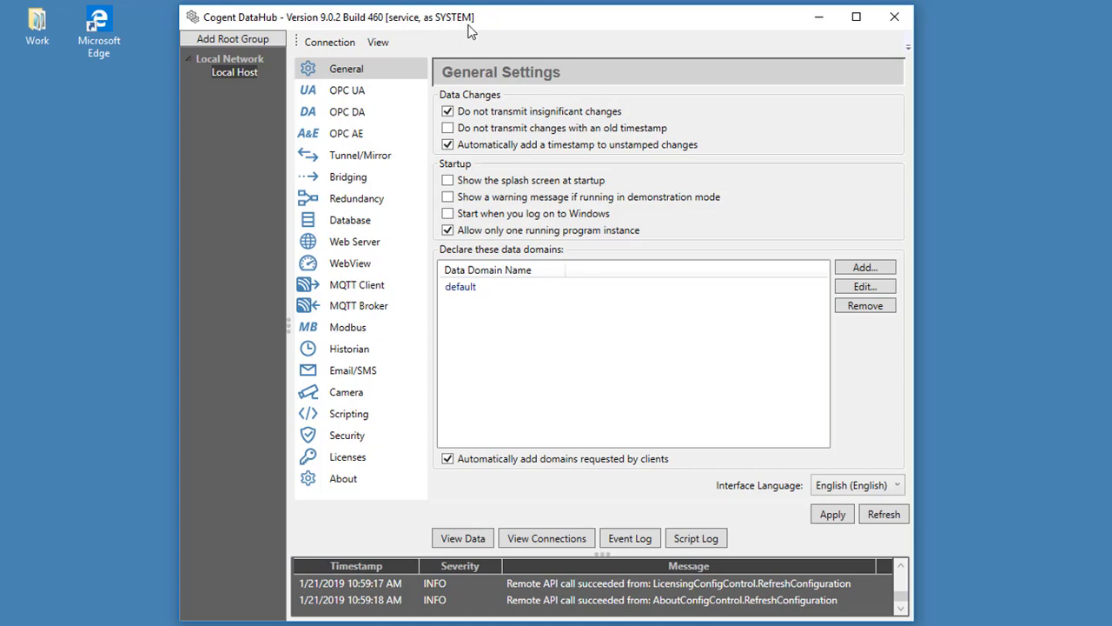
mouse_move(512, 42)
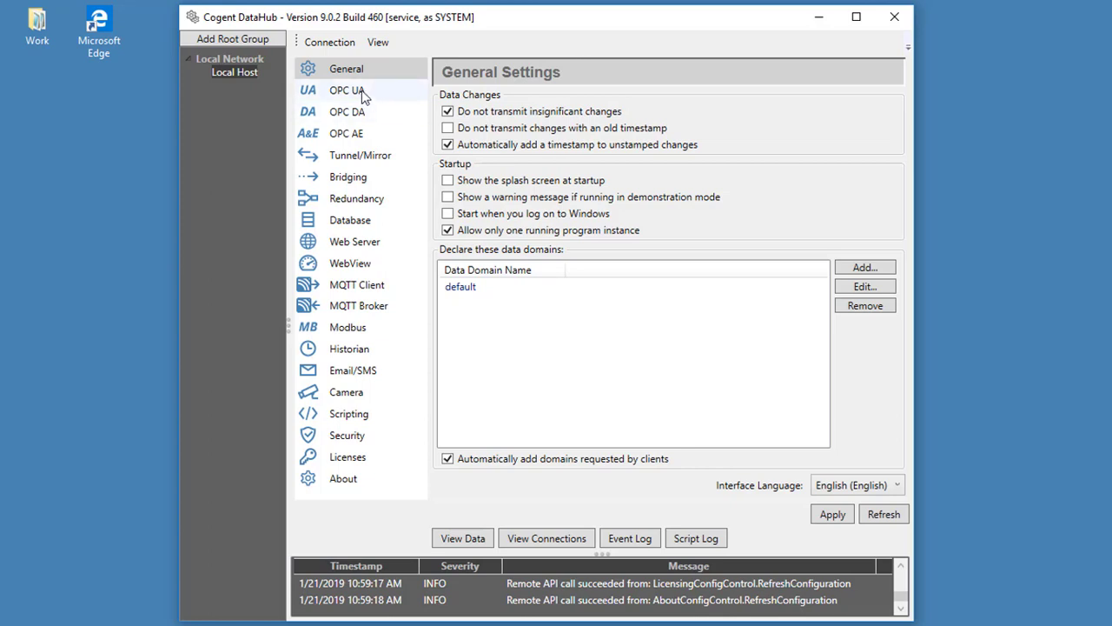
Review the OPC UA, OPC DA and OPC A&E pages, then the Tunnel/Mirror settings for demo.skkynet.com.
click(345, 90)
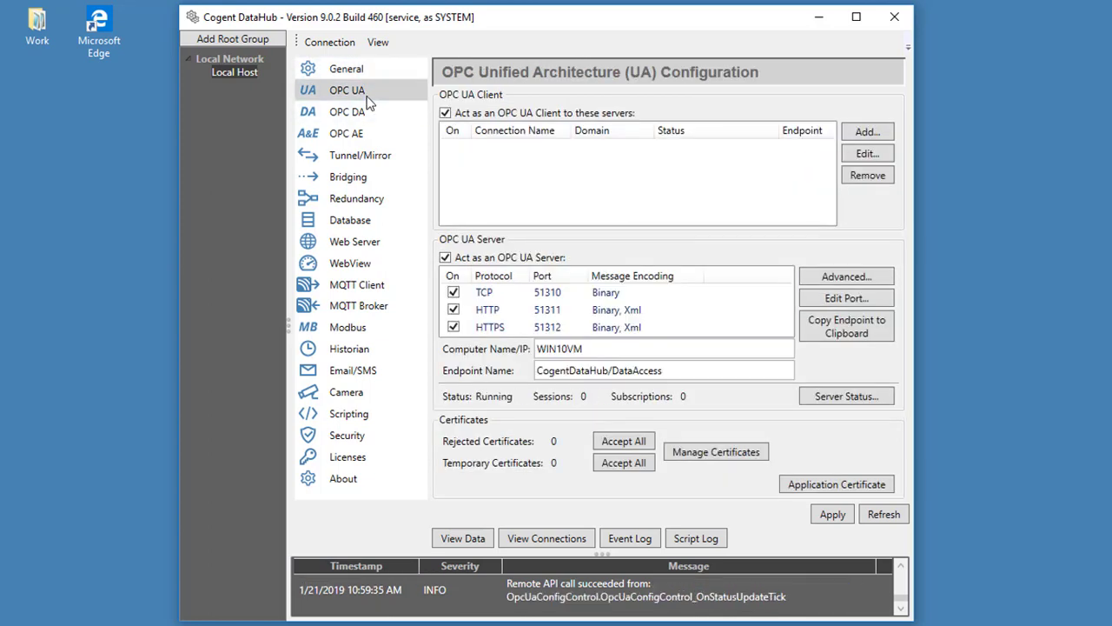
click(347, 111)
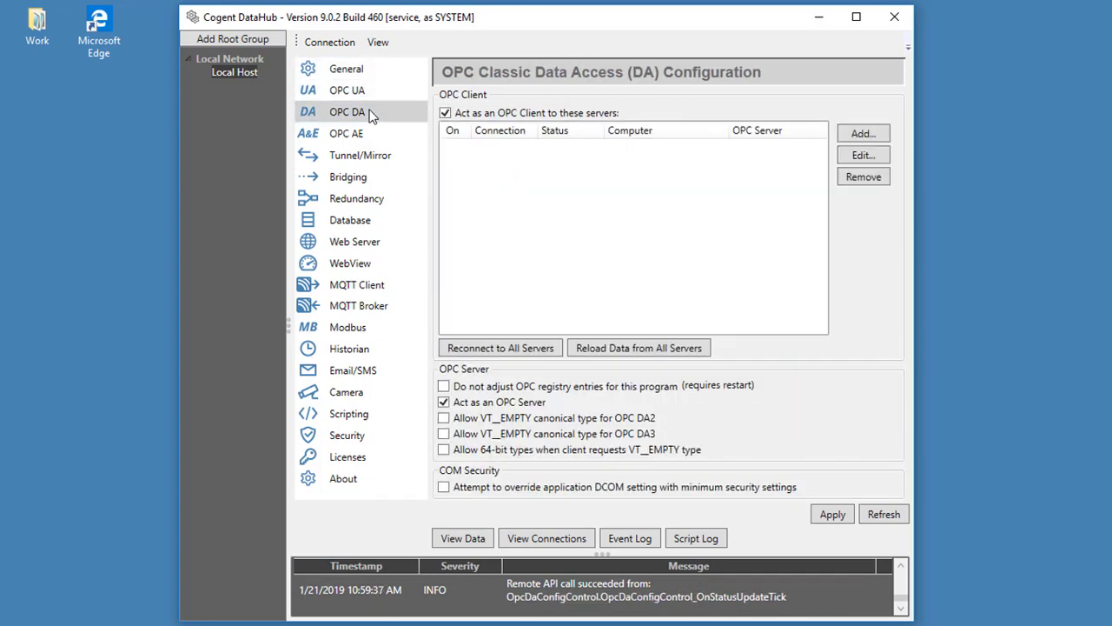
click(346, 133)
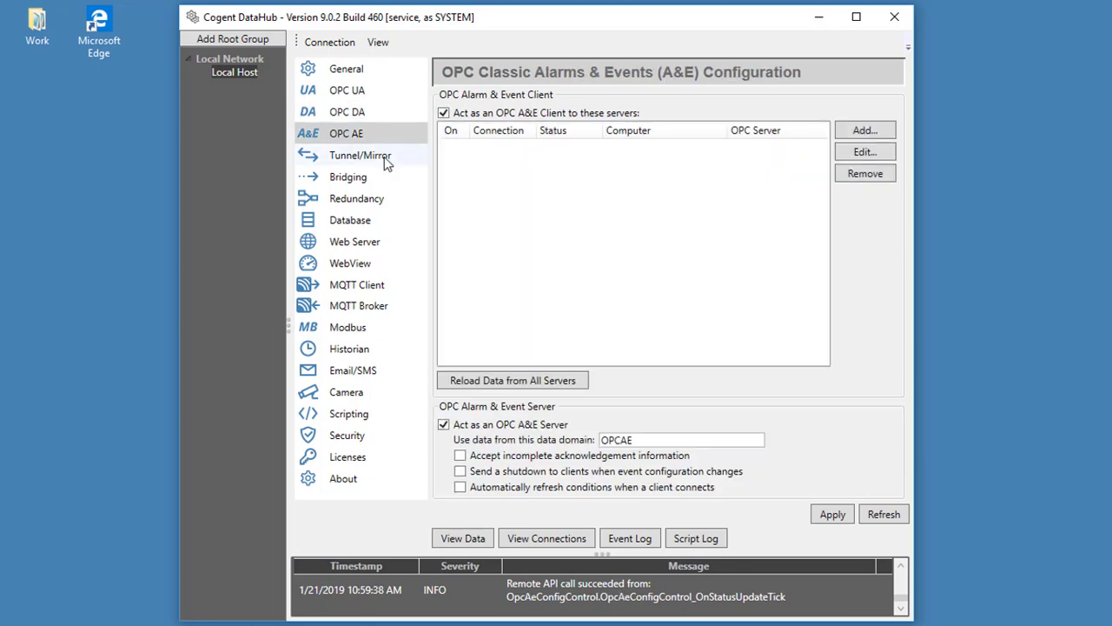
click(359, 155)
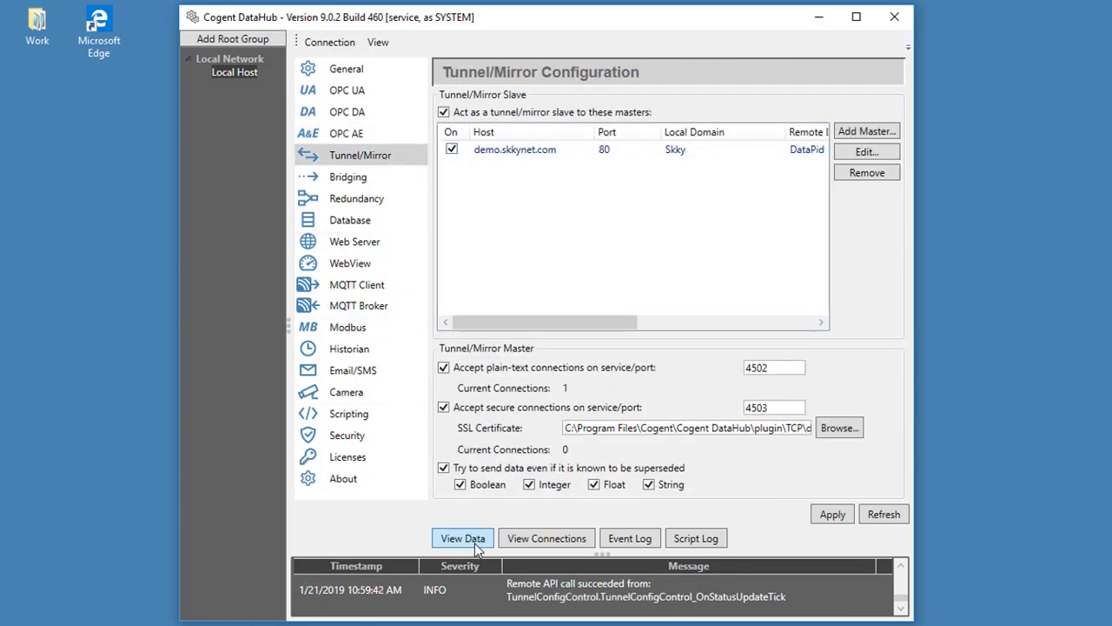
Set Skky PID1 UpdateFrequency to 10 in the data browser, then close it.
click(462, 538)
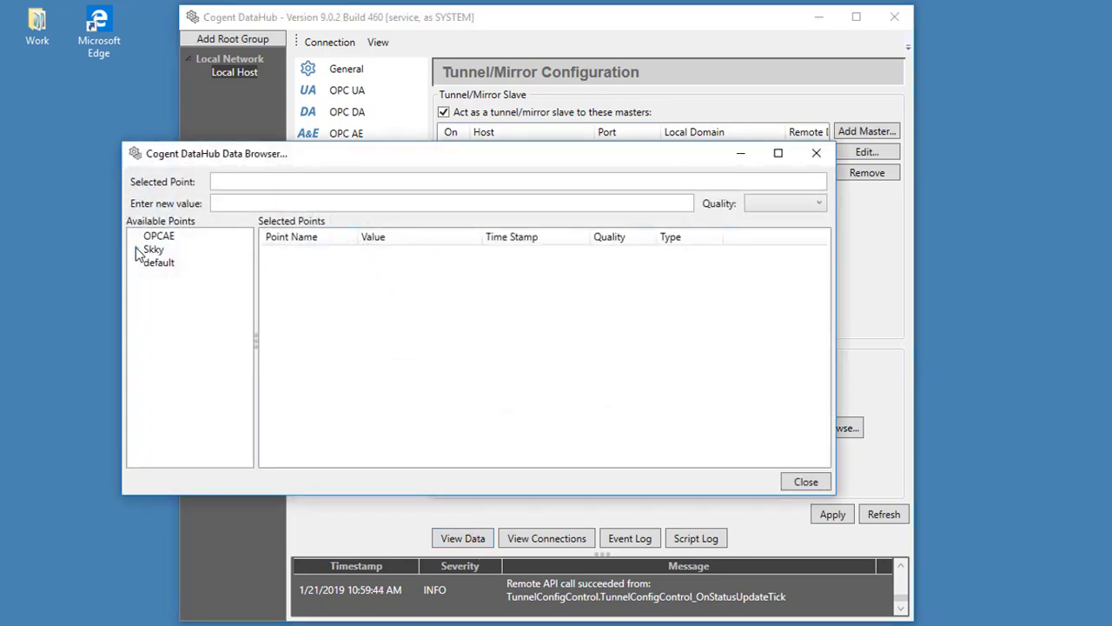
click(169, 262)
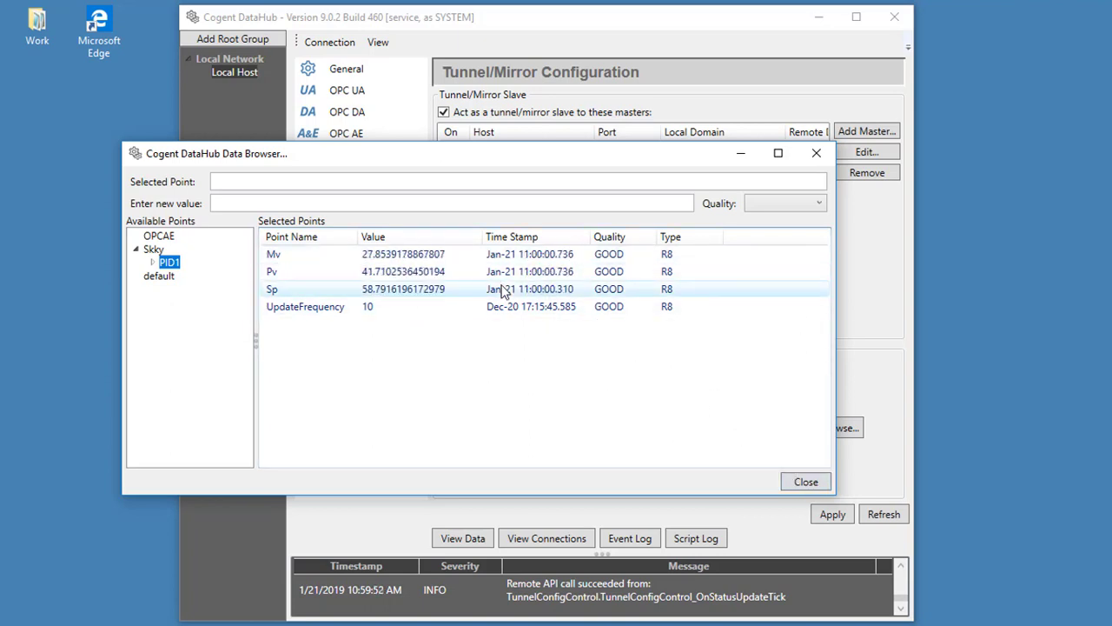
click(305, 306)
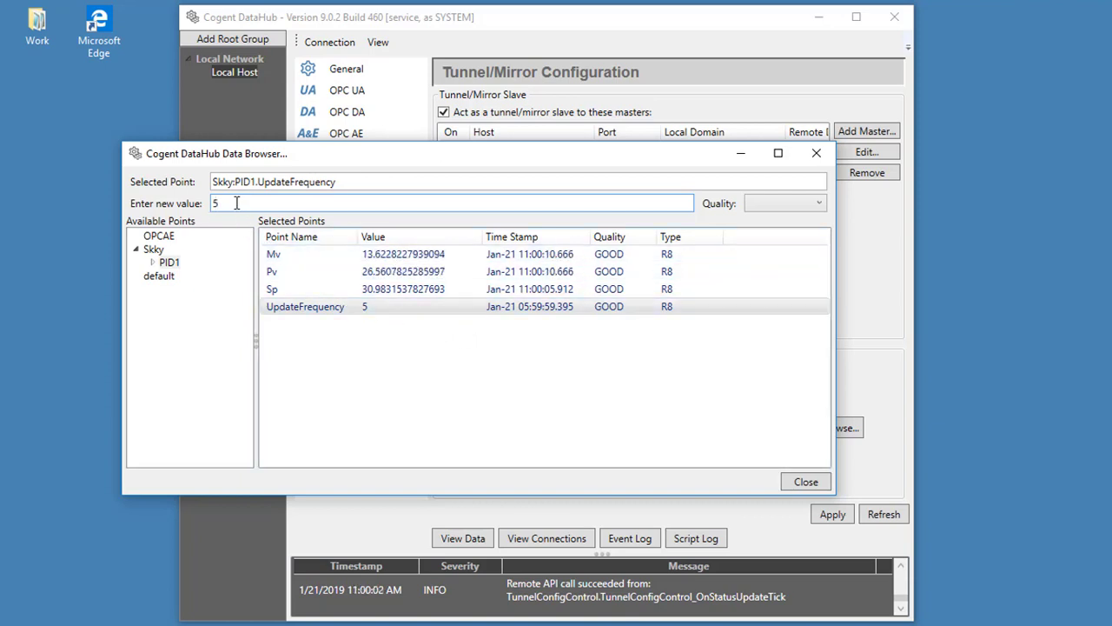
text(10)
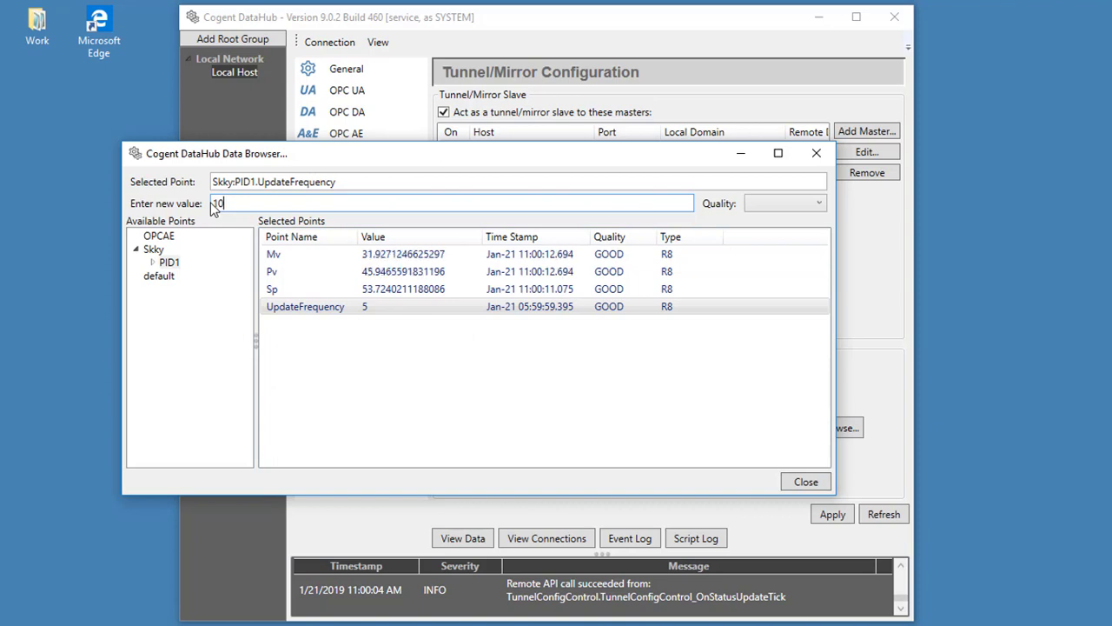
key(Return)
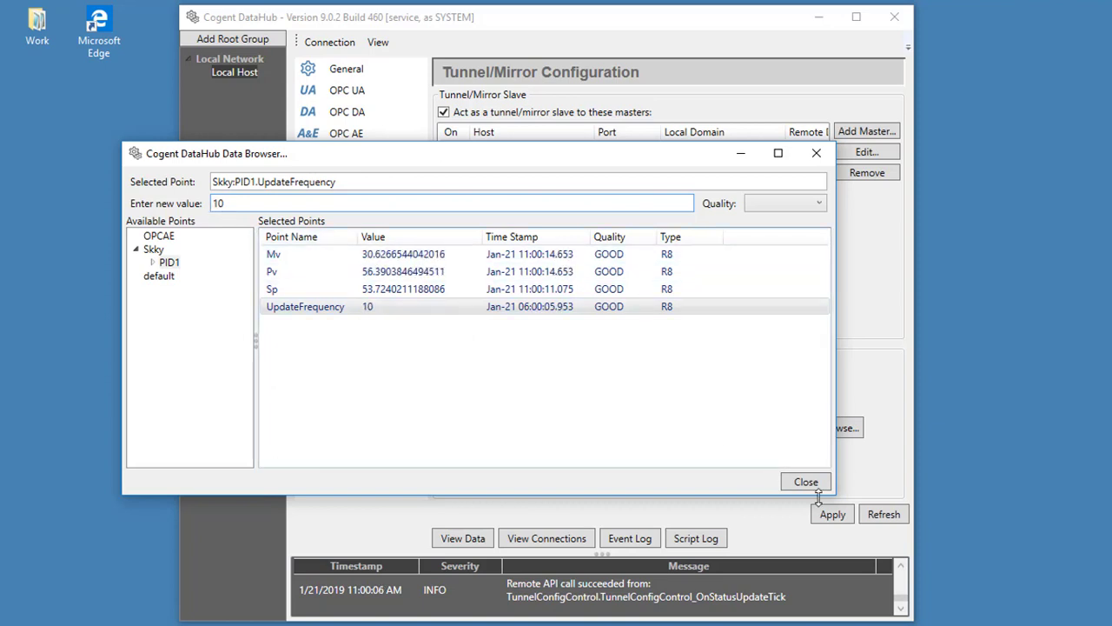
click(805, 481)
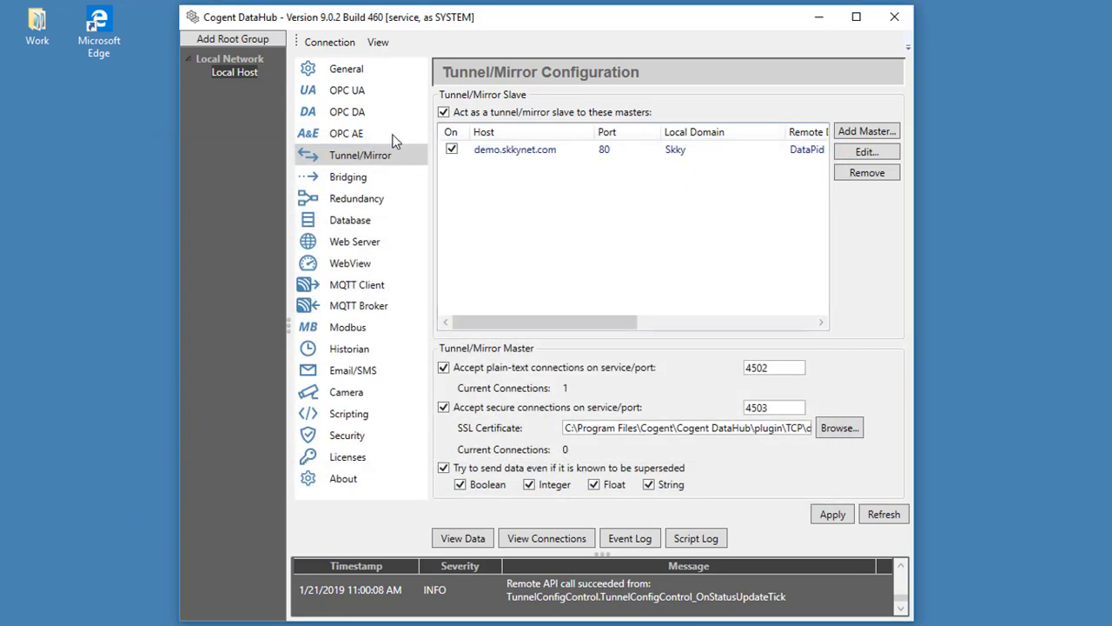
Start a new OPC UA client connection and discover the local DataHub server endpoint.
click(347, 89)
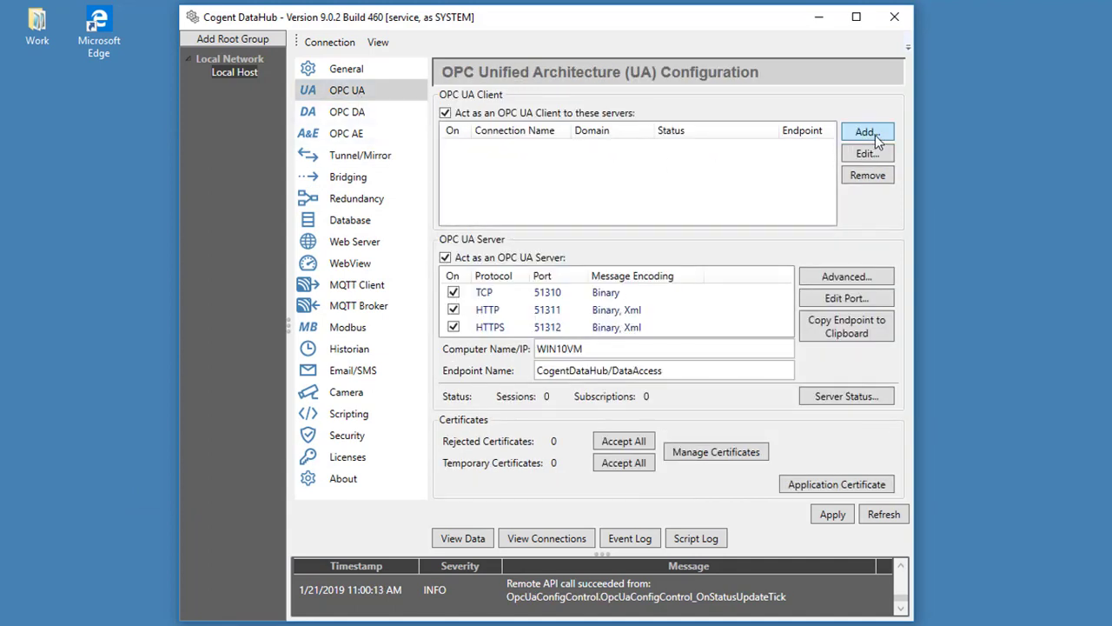
click(867, 131)
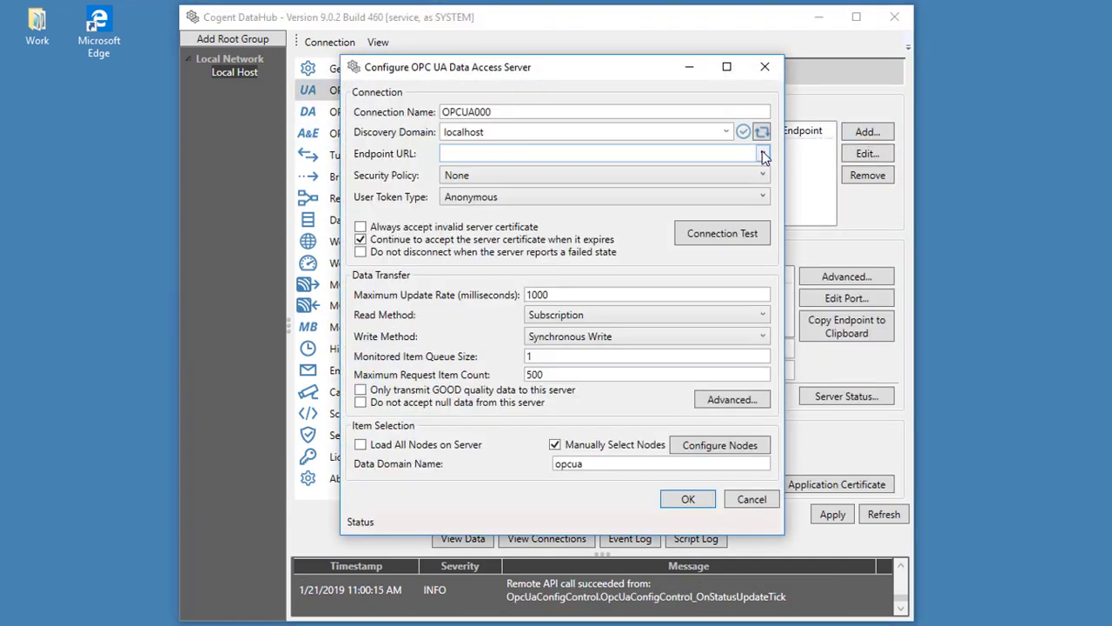
click(762, 153)
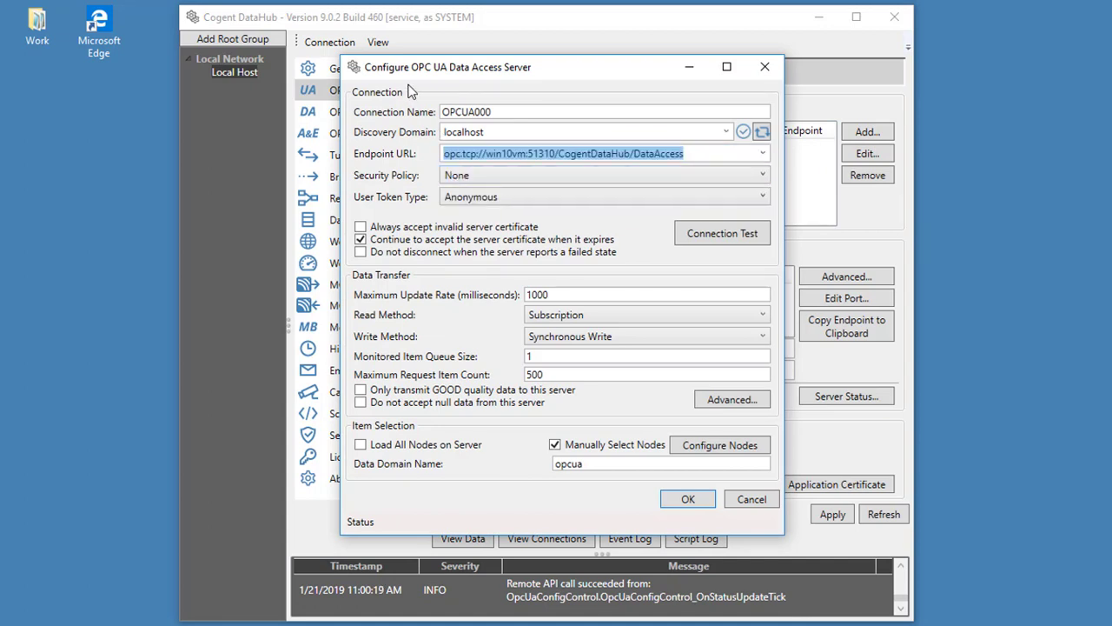
mouse_move(463, 89)
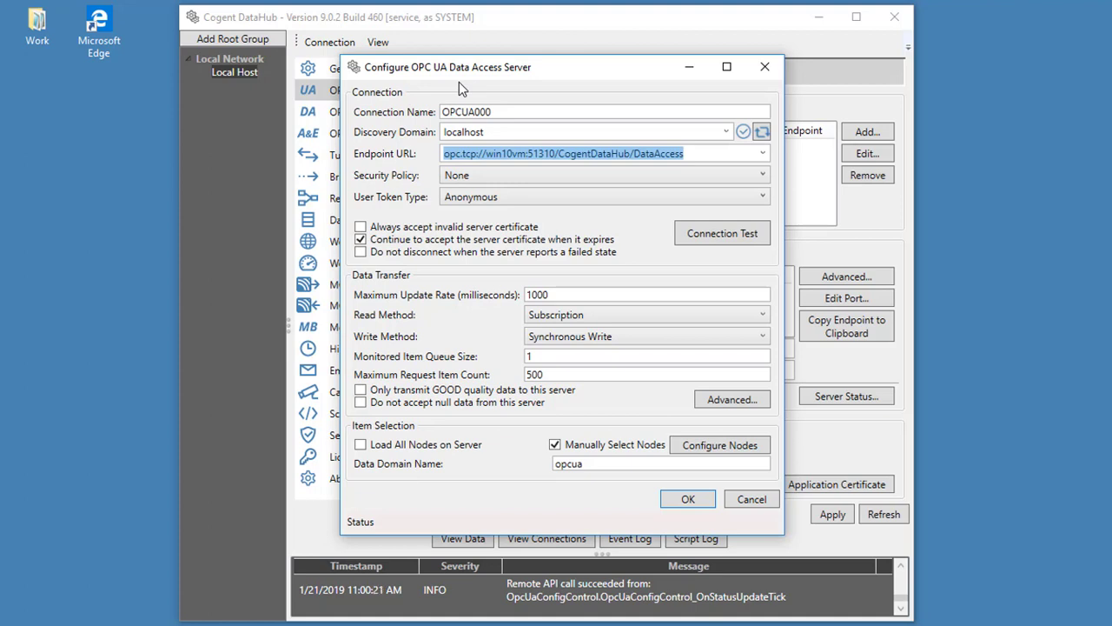
mouse_move(565, 168)
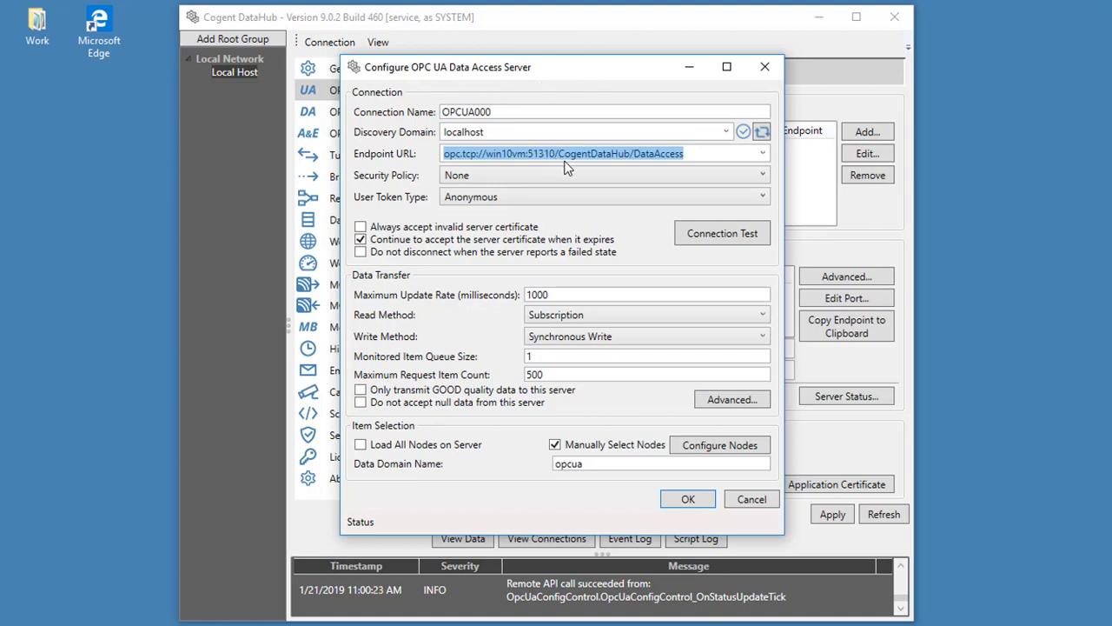
mouse_move(622, 166)
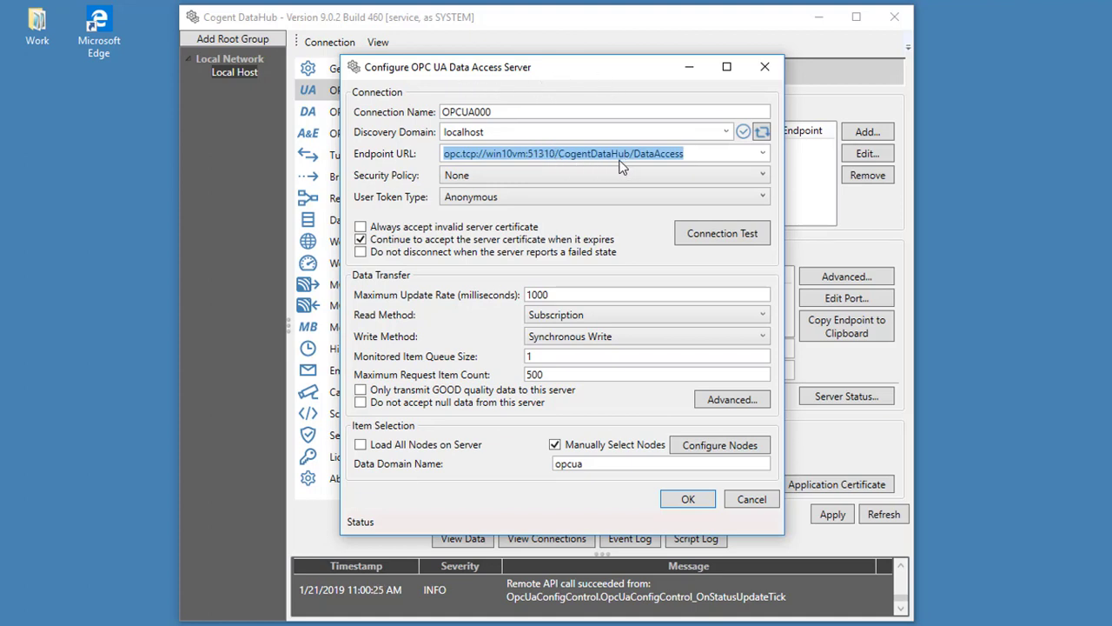
Subscribe to the Skky PID1 nodes, name the data domain Loopback and confirm the connection.
click(719, 445)
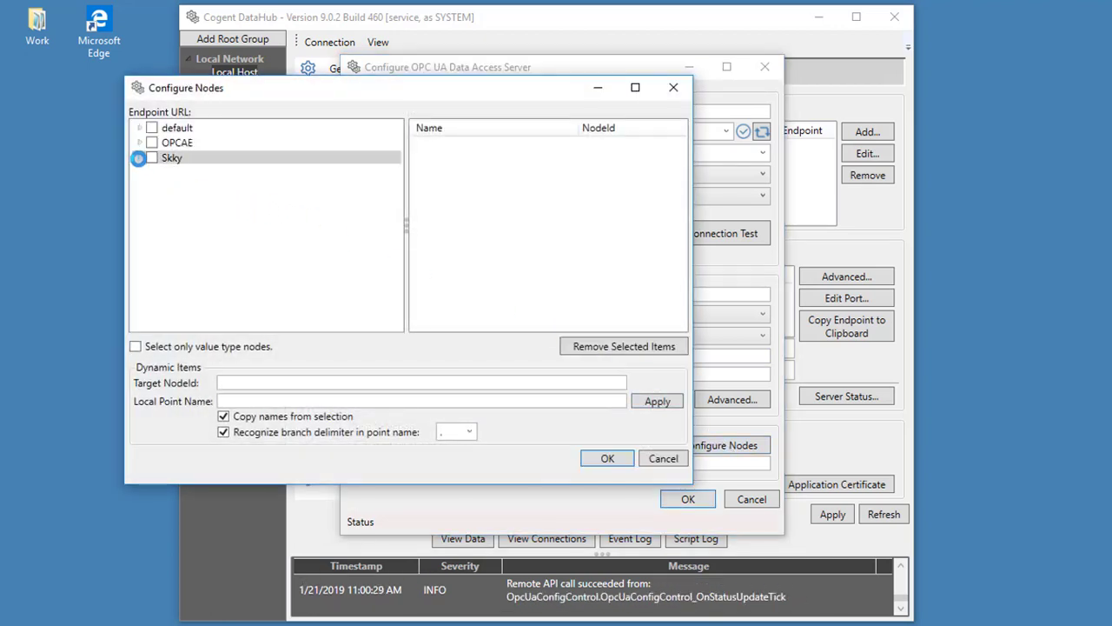
click(138, 157)
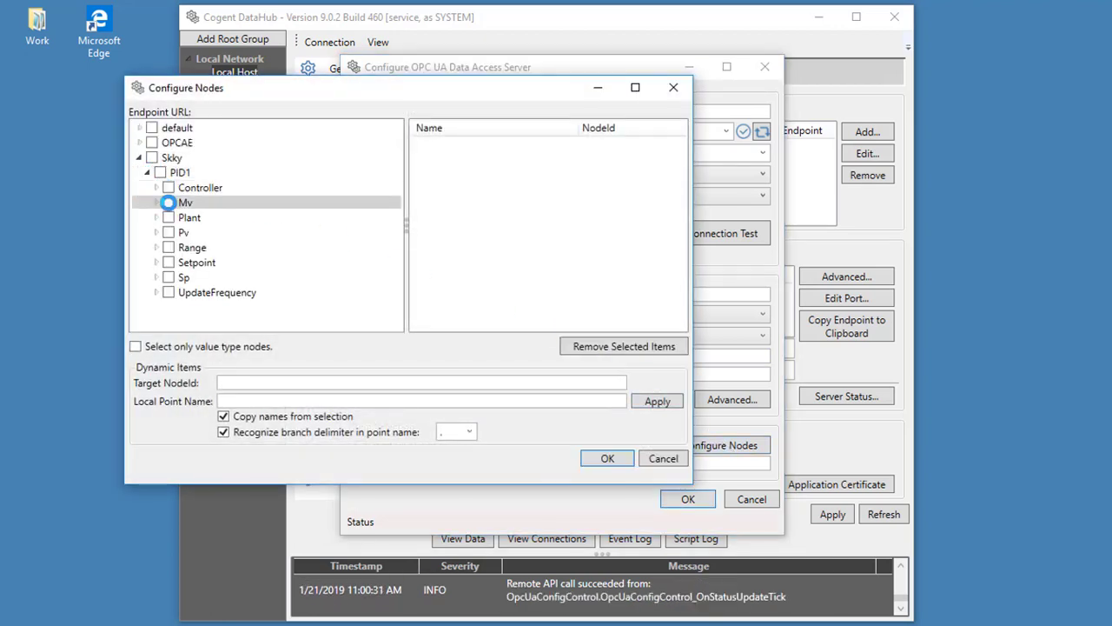
click(168, 202)
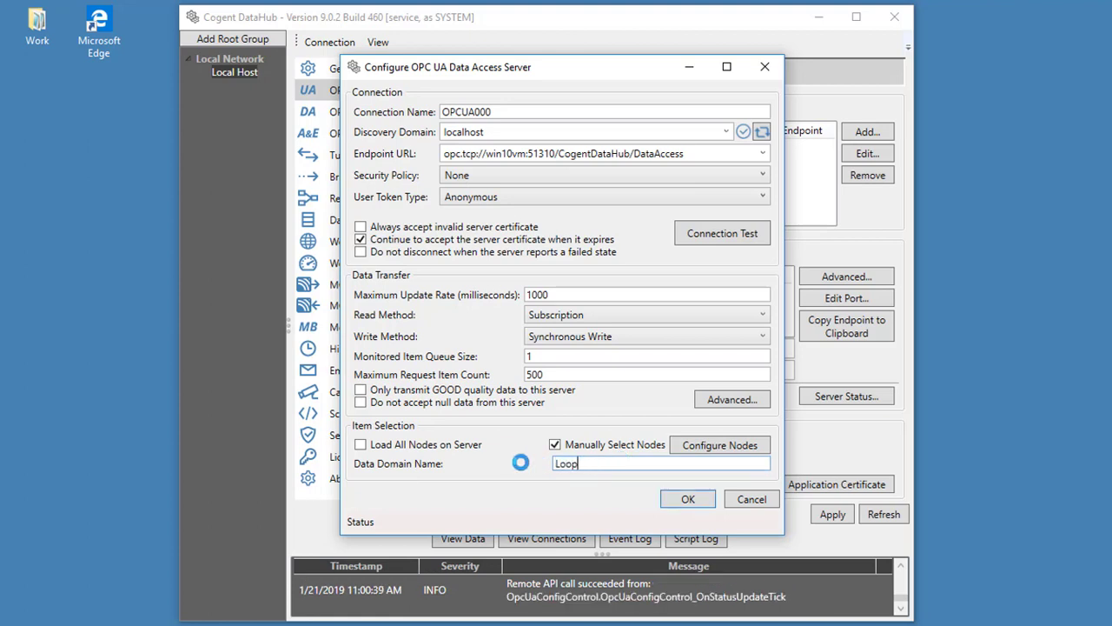
text(back)
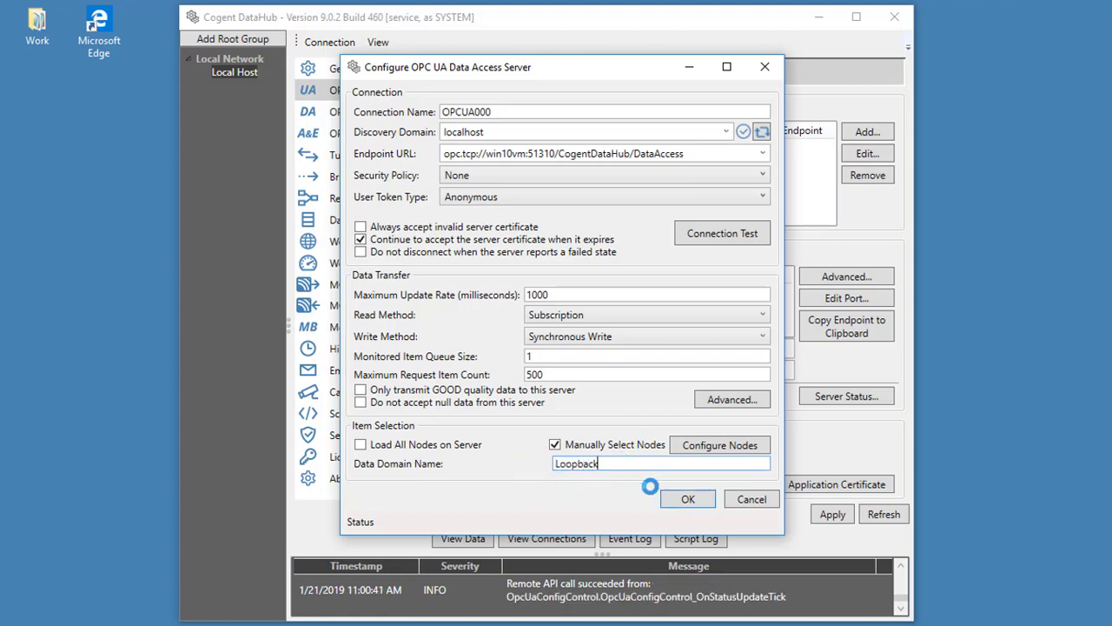
click(687, 498)
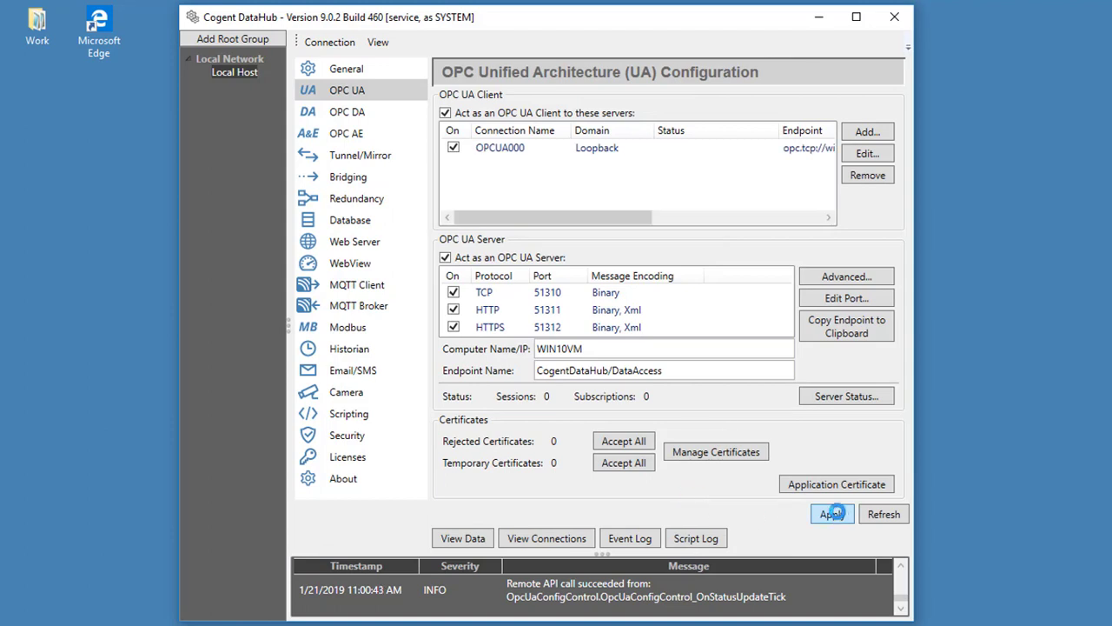
Apply the OPC UA configuration so connection OPCUA000 shows Running with one session.
click(831, 513)
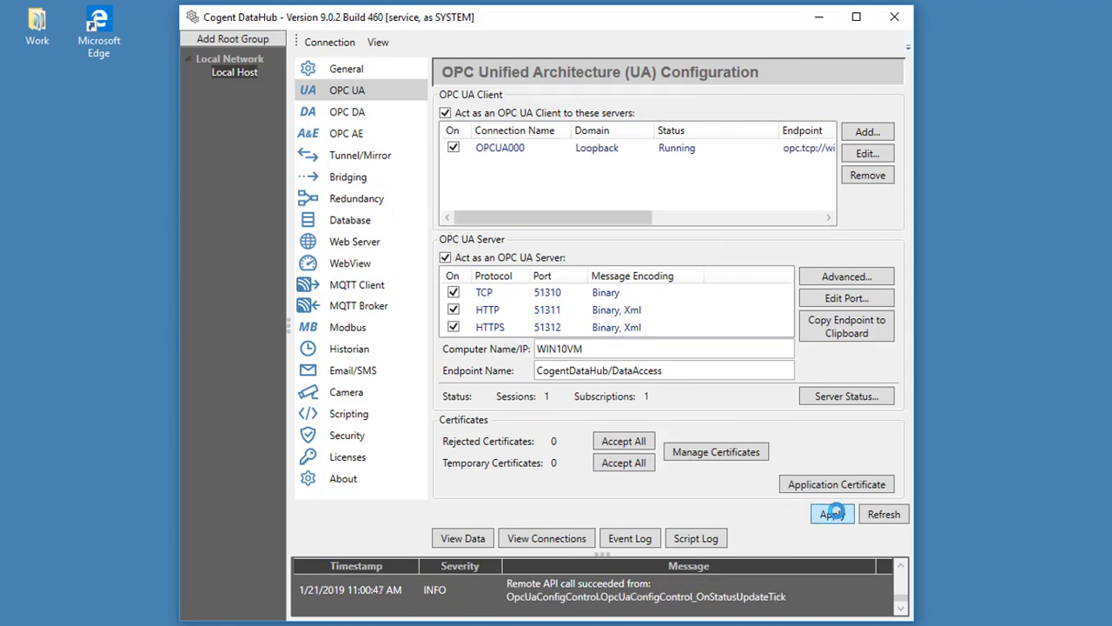
click(831, 514)
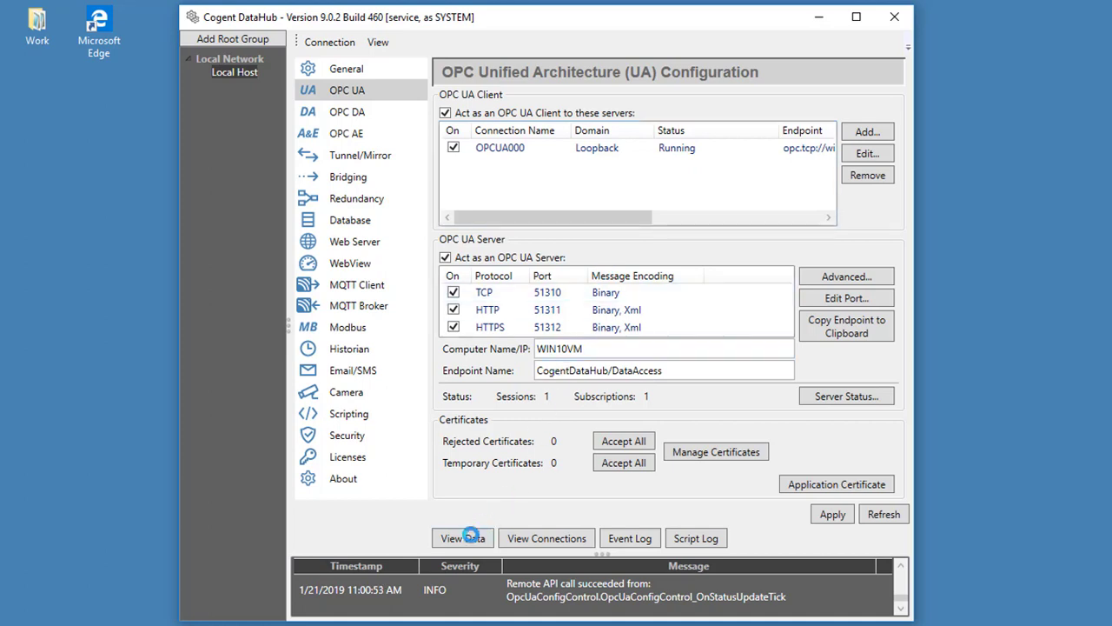
Show the Loopback Skky PID1 points Mv, Pv and Sp arriving live in the data browser.
click(462, 537)
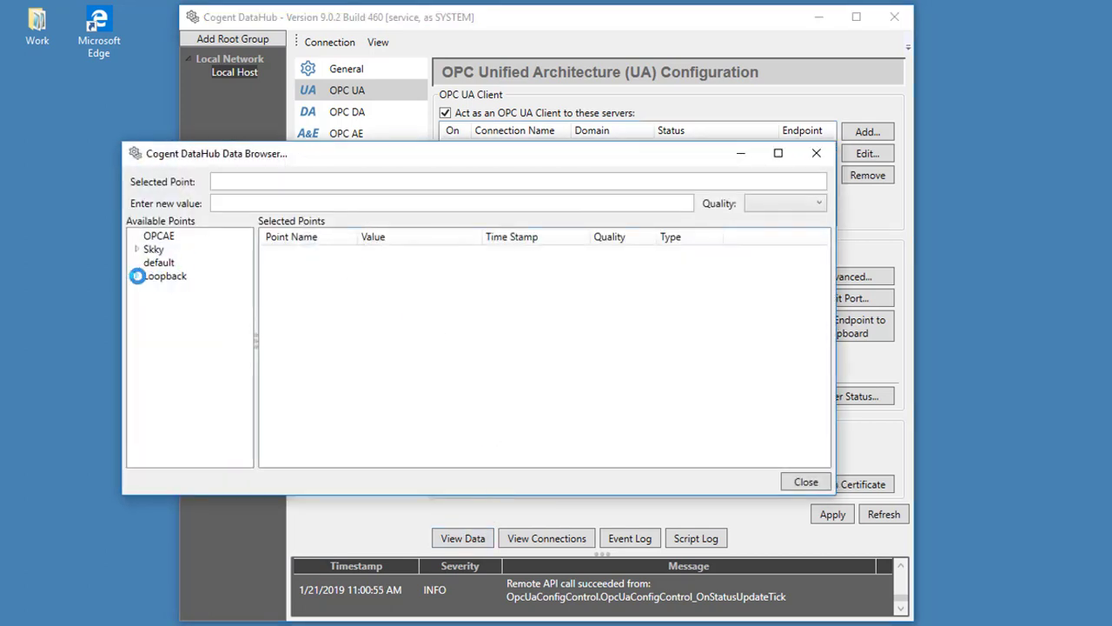
click(136, 276)
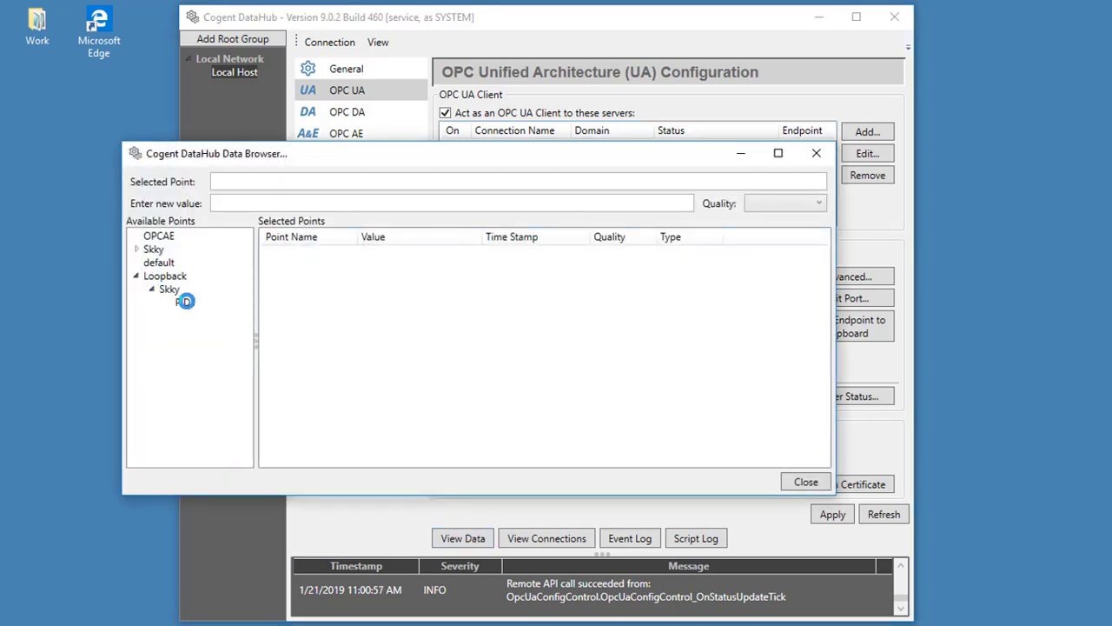
click(185, 301)
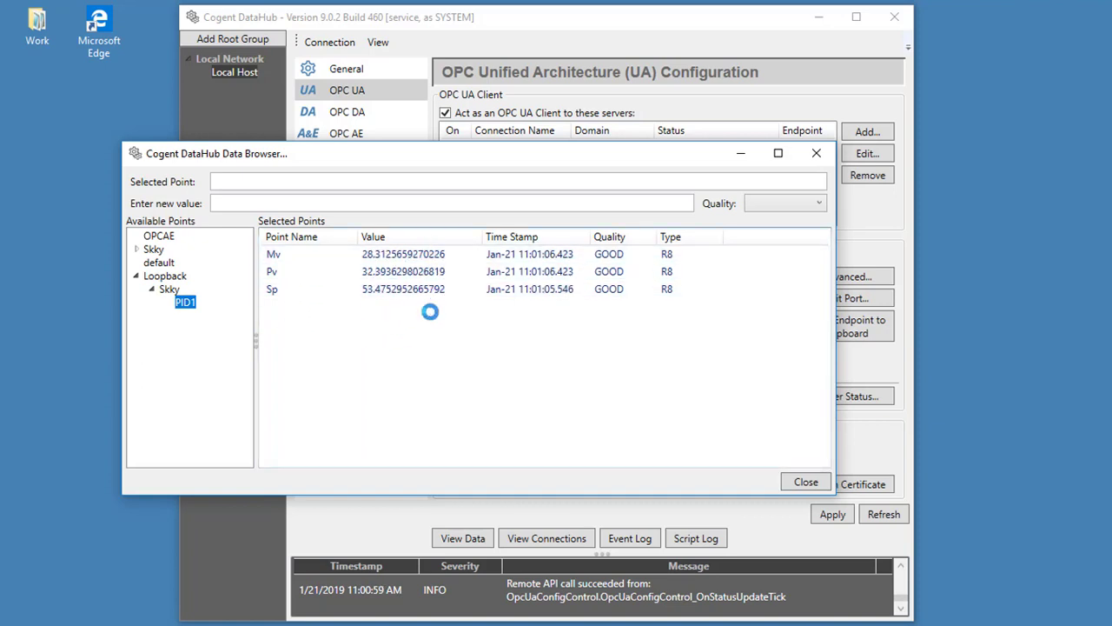